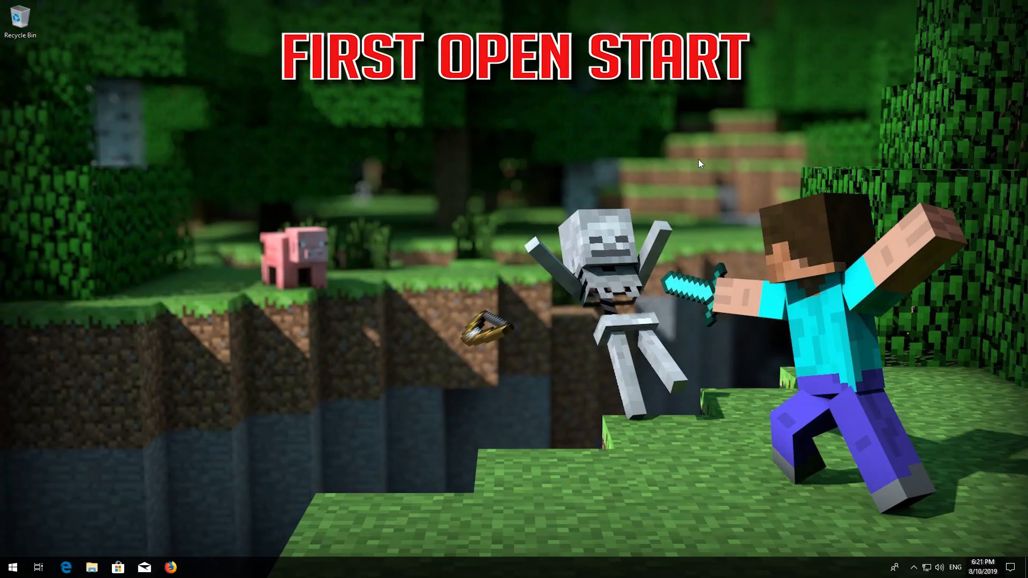
# Step: Launch Windows Settings from the Start menu's gear icon
pyautogui.click(11, 567)
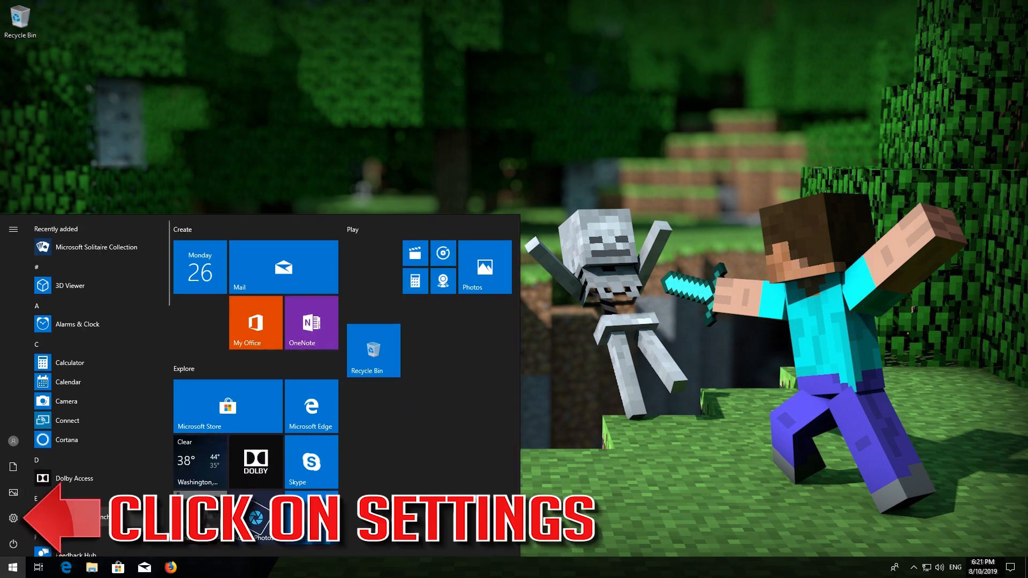
pyautogui.moveTo(13, 519)
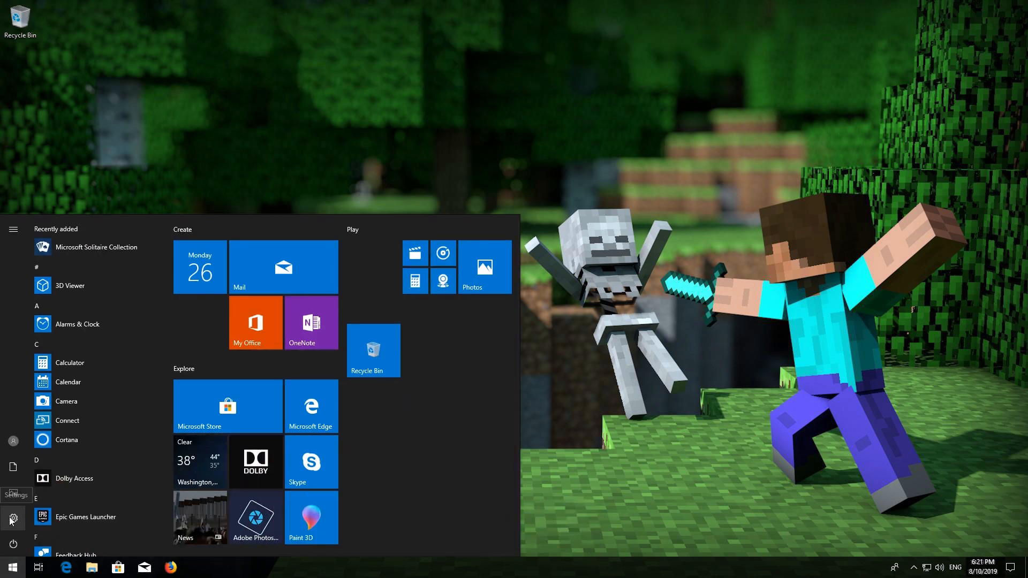
pyautogui.click(12, 519)
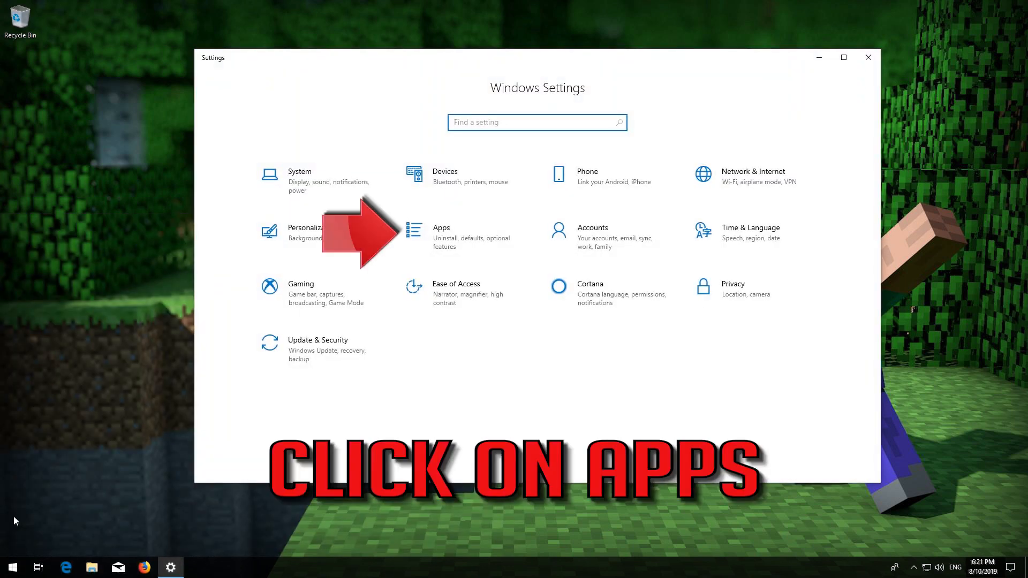
pyautogui.moveTo(263, 319)
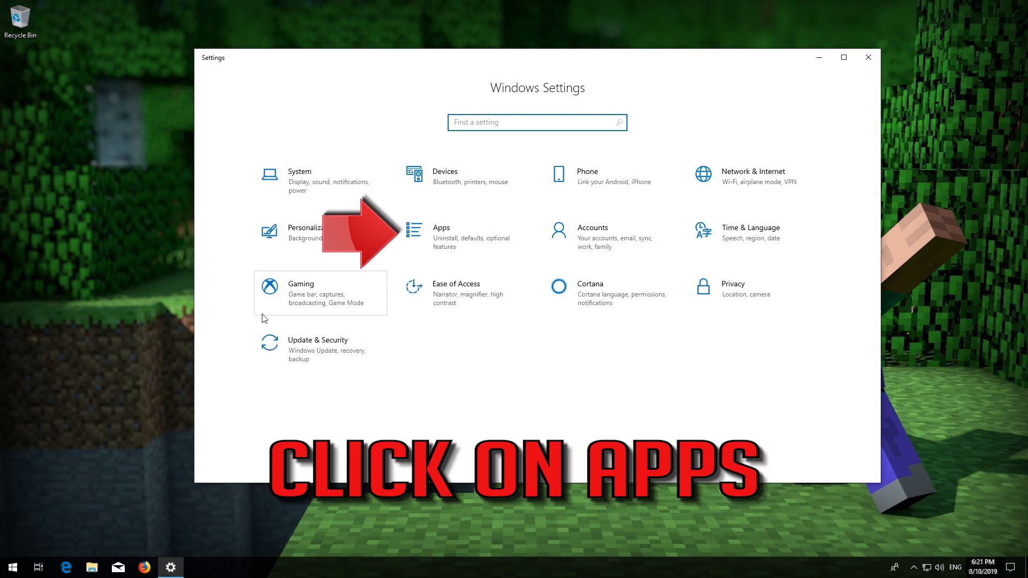
pyautogui.moveTo(463, 241)
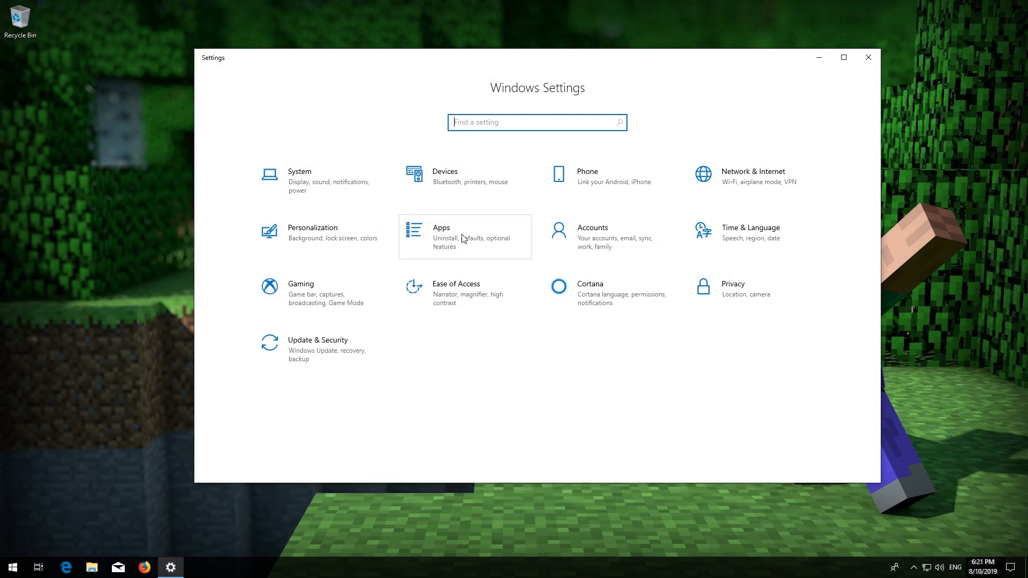
# Step: In Apps & features, locate and expand the Microsoft Store entry
pyautogui.click(441, 232)
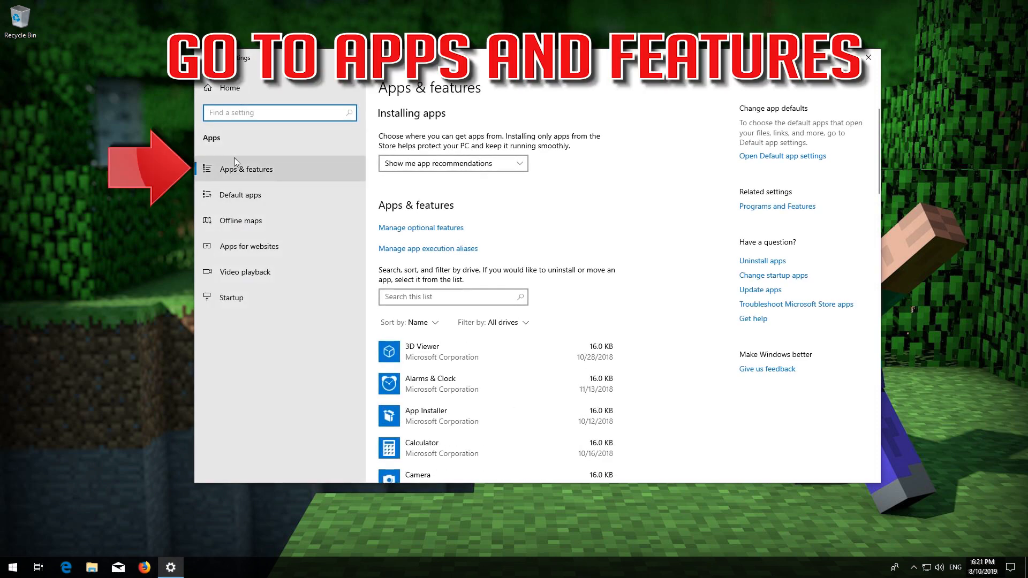
pyautogui.moveTo(287, 169)
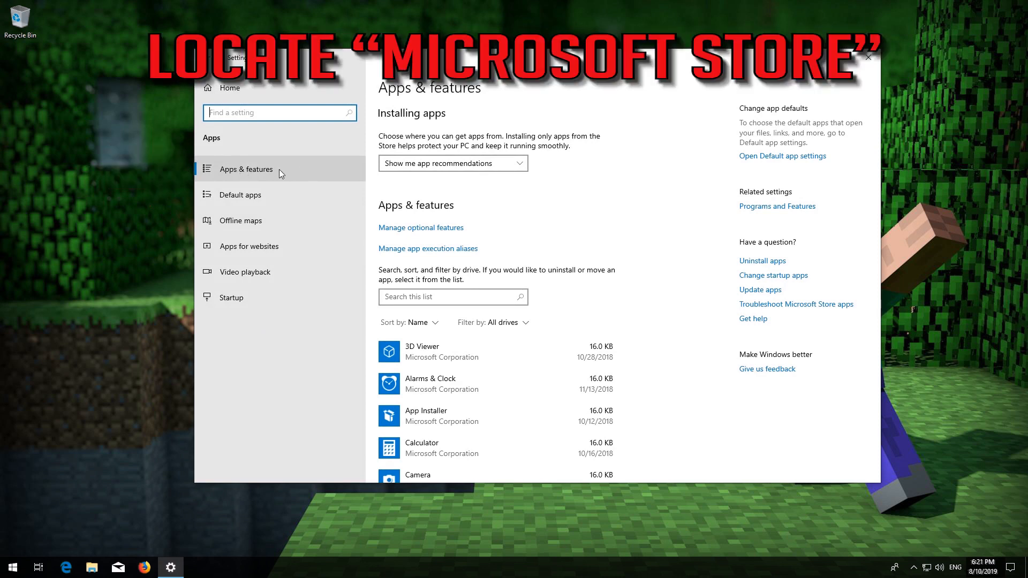
pyautogui.moveTo(423, 238)
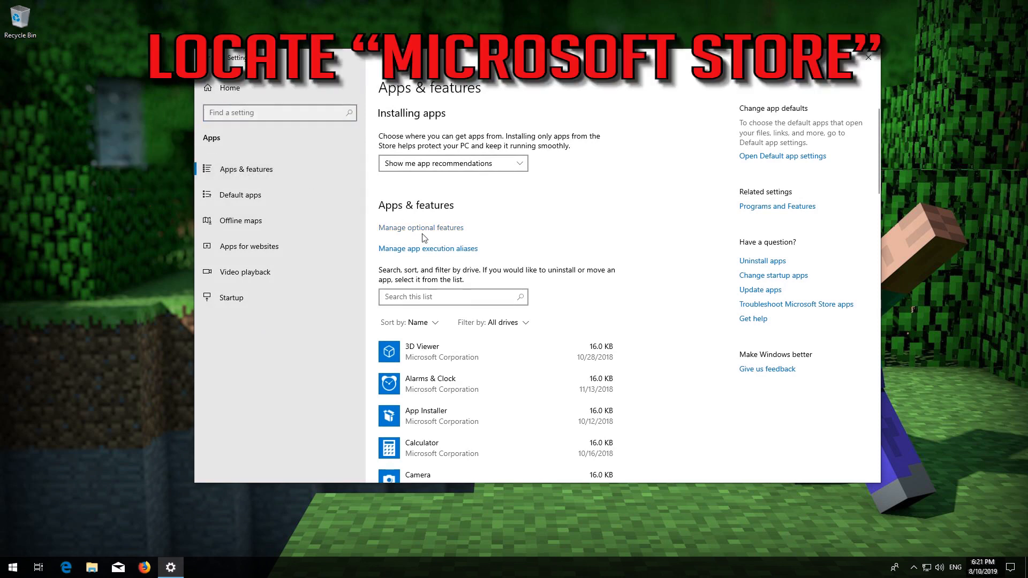
pyautogui.scroll(-3)
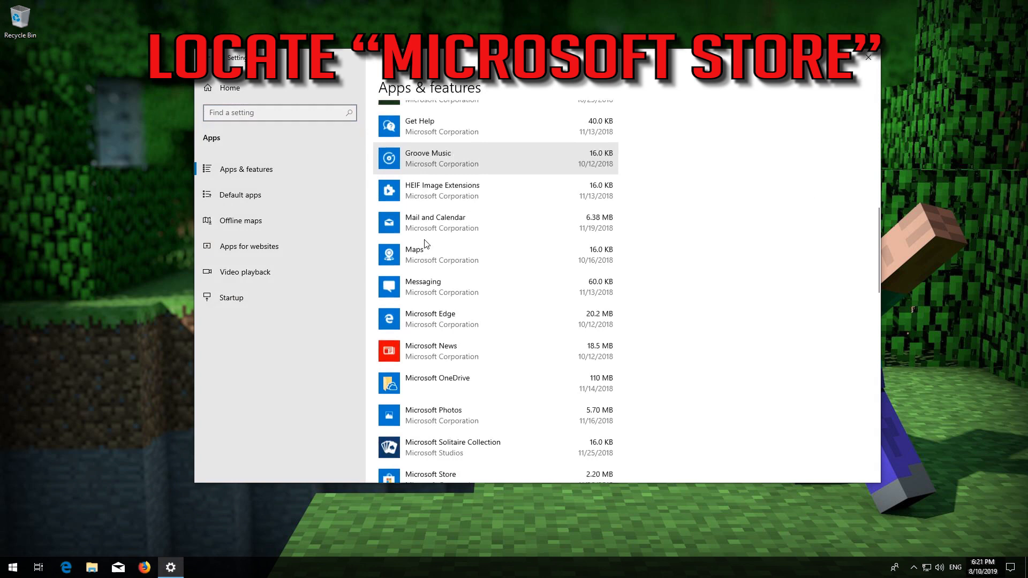
pyautogui.scroll(-3)
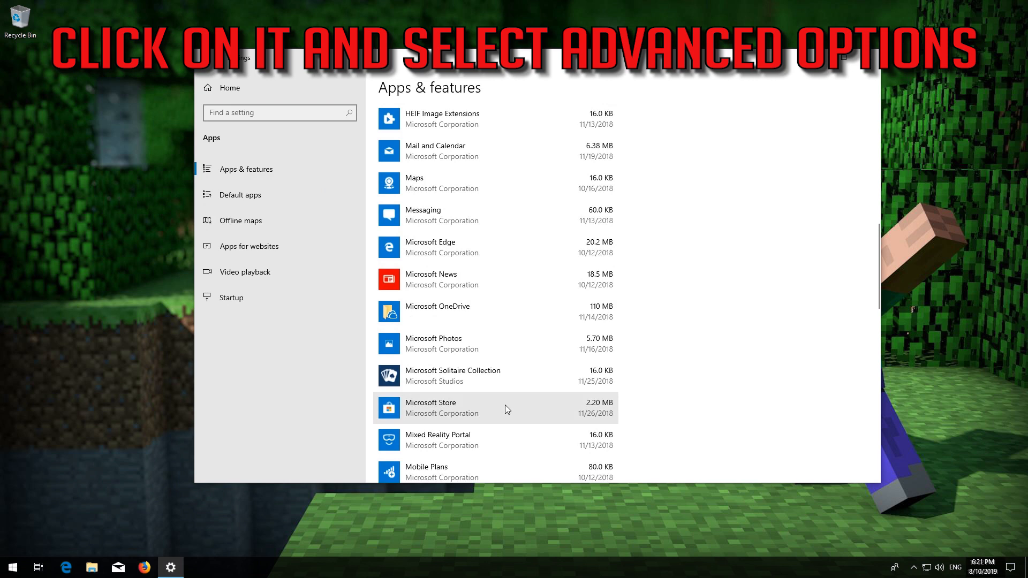
pyautogui.click(430, 407)
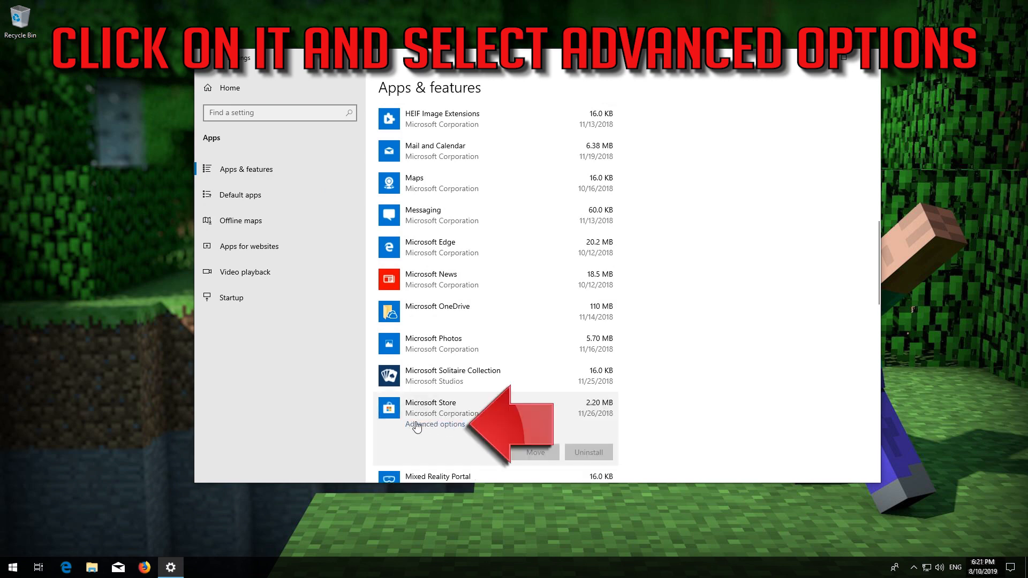
pyautogui.moveTo(448, 426)
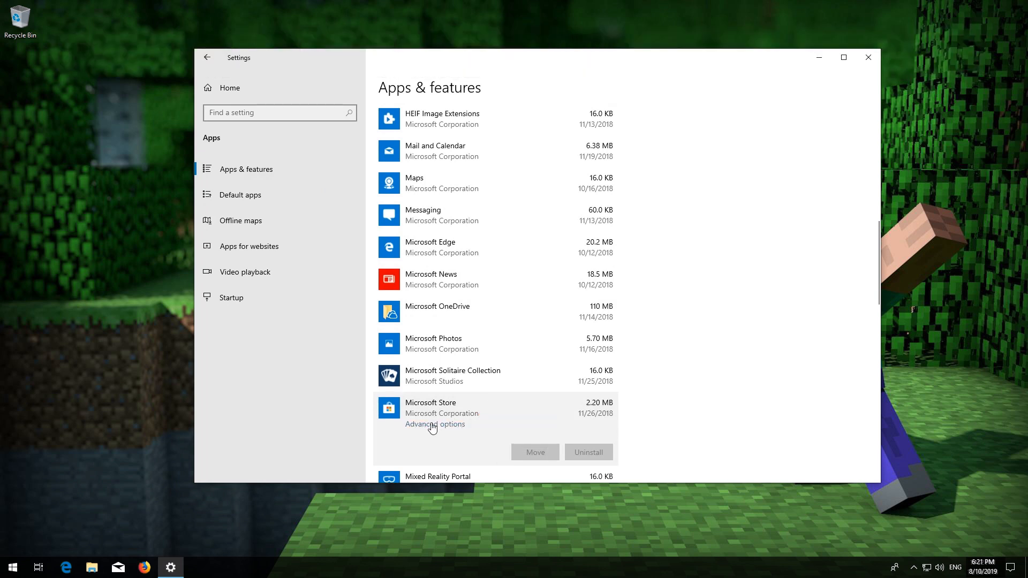
# Step: Reset Microsoft Store from its Advanced options, confirm, and close Settings
pyautogui.click(435, 424)
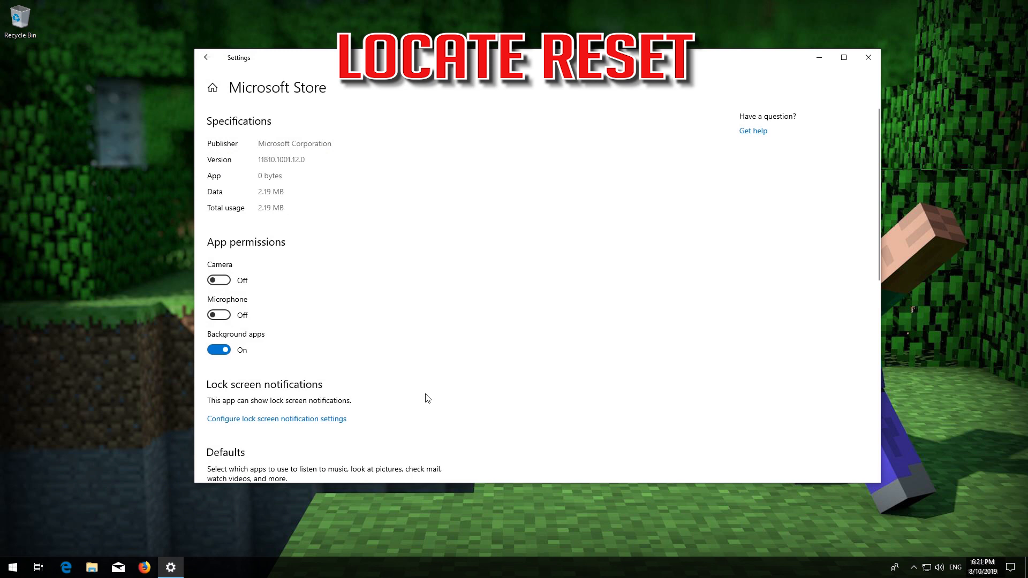
pyautogui.scroll(-3)
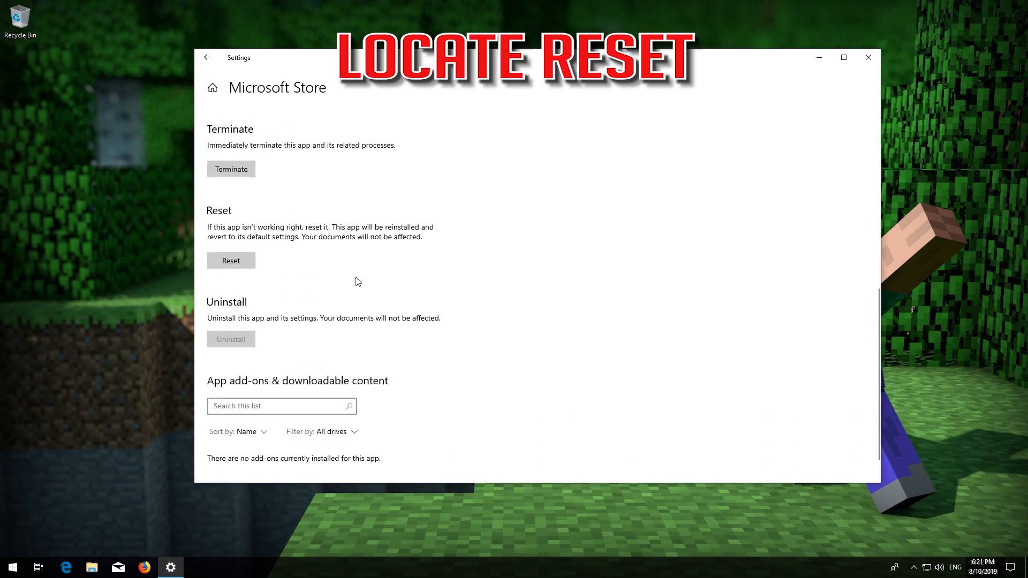
pyautogui.moveTo(254, 220)
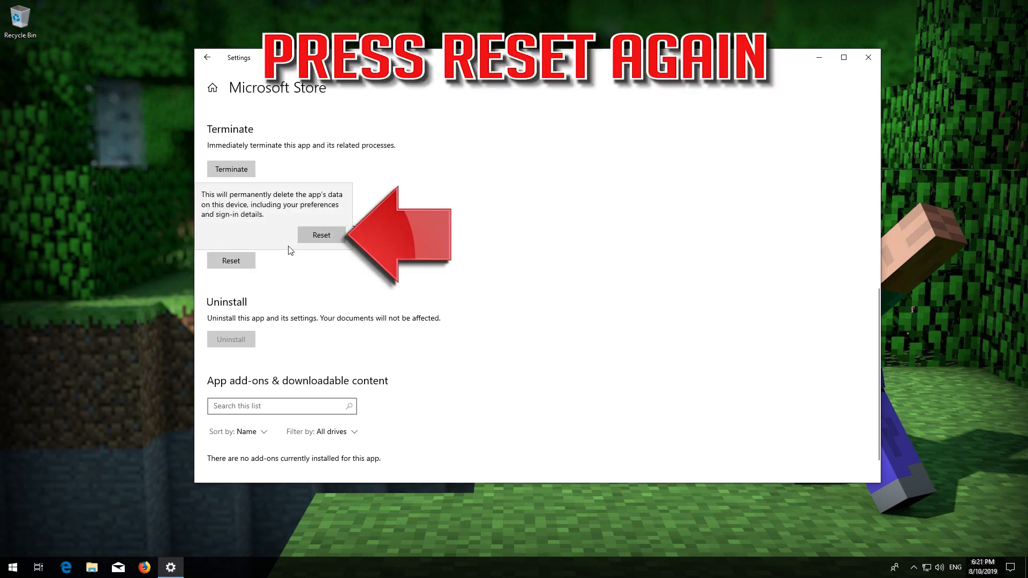
pyautogui.moveTo(323, 235)
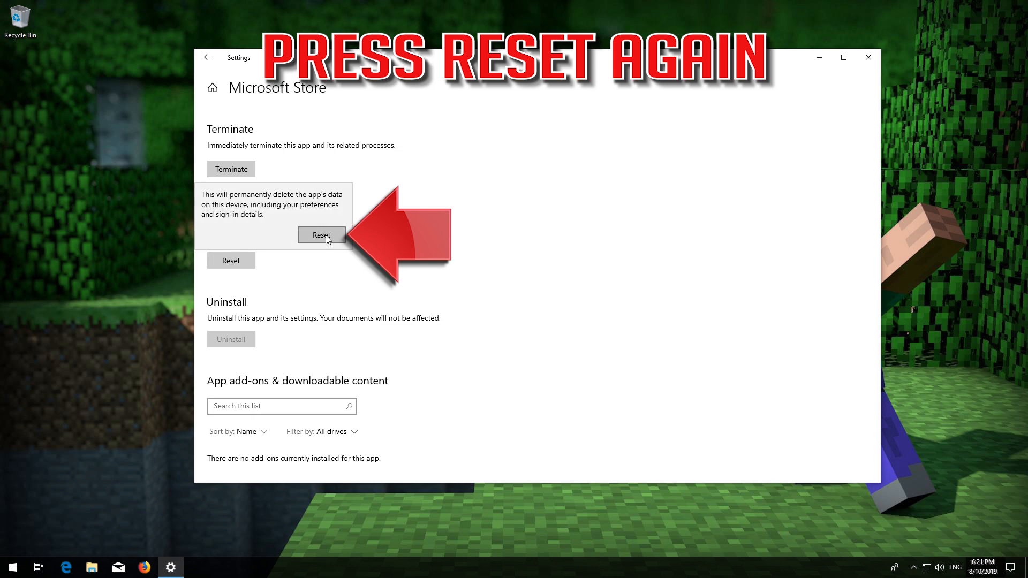
pyautogui.click(322, 234)
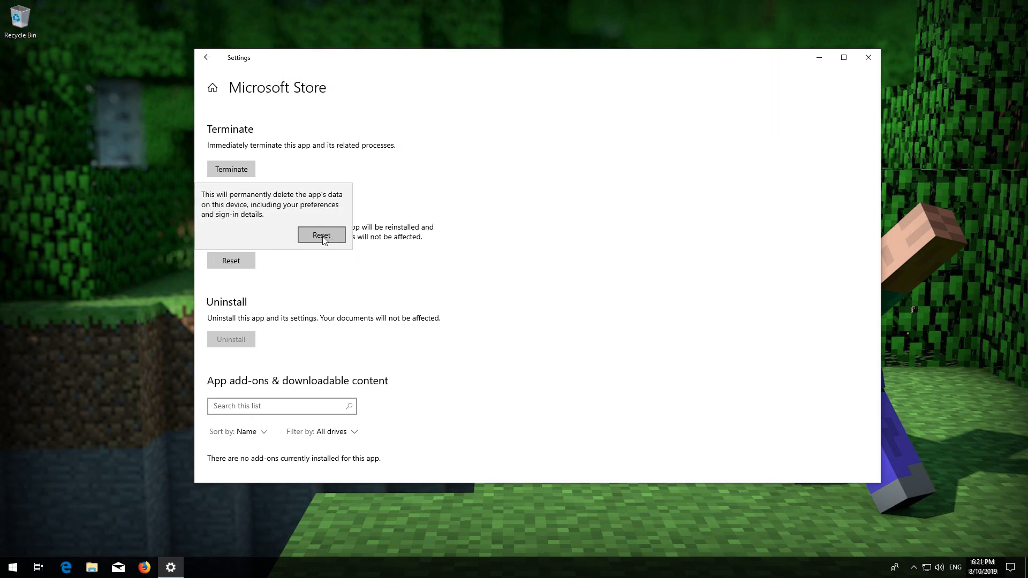
pyautogui.click(321, 234)
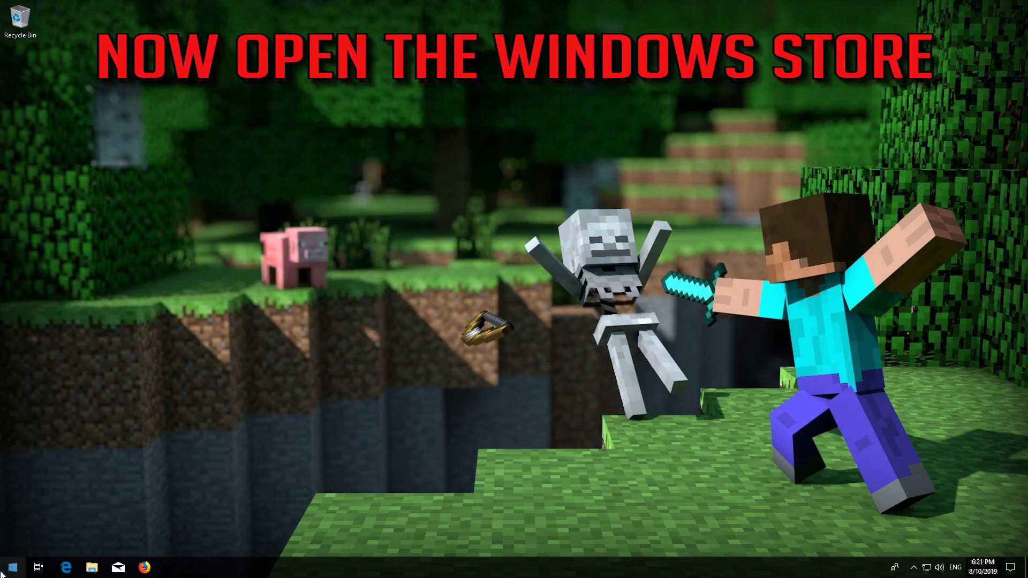
pyautogui.click(11, 567)
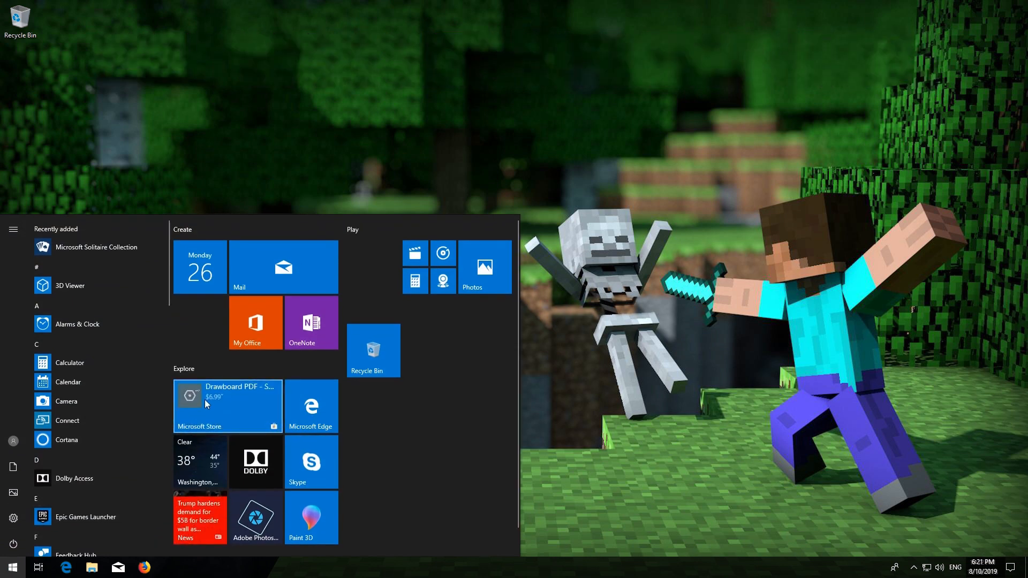
pyautogui.click(227, 405)
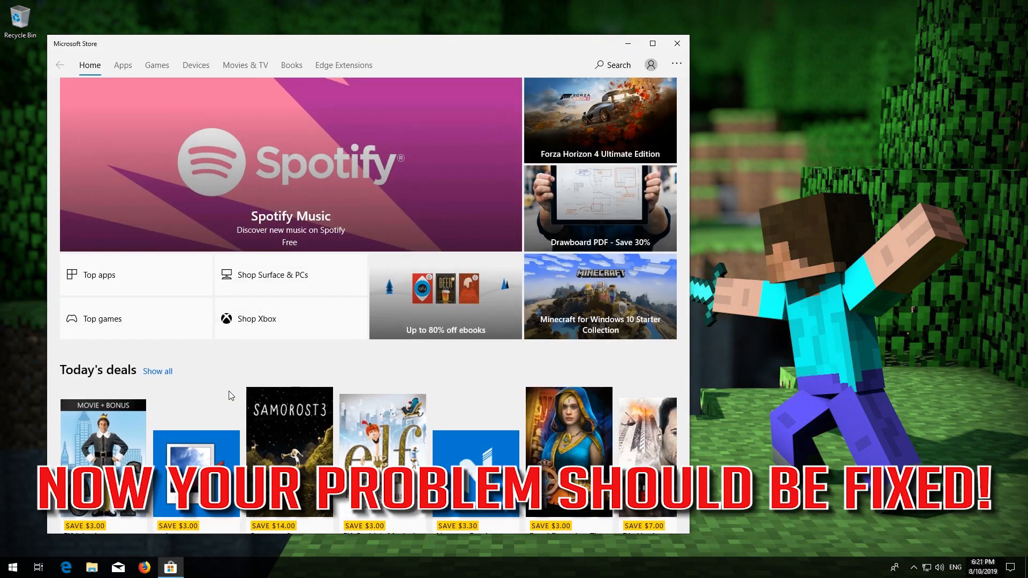
pyautogui.click(676, 42)
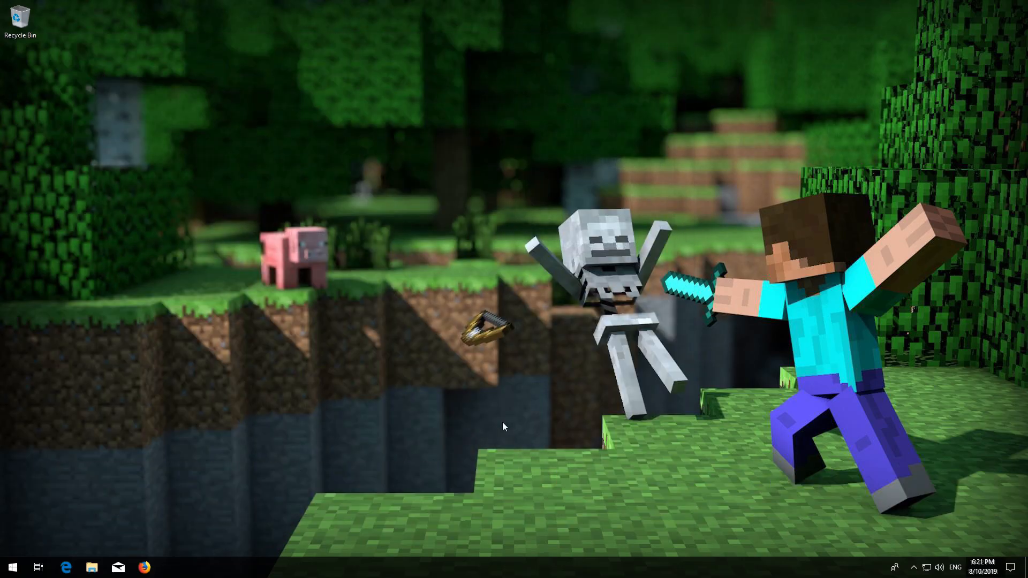
pyautogui.click(12, 567)
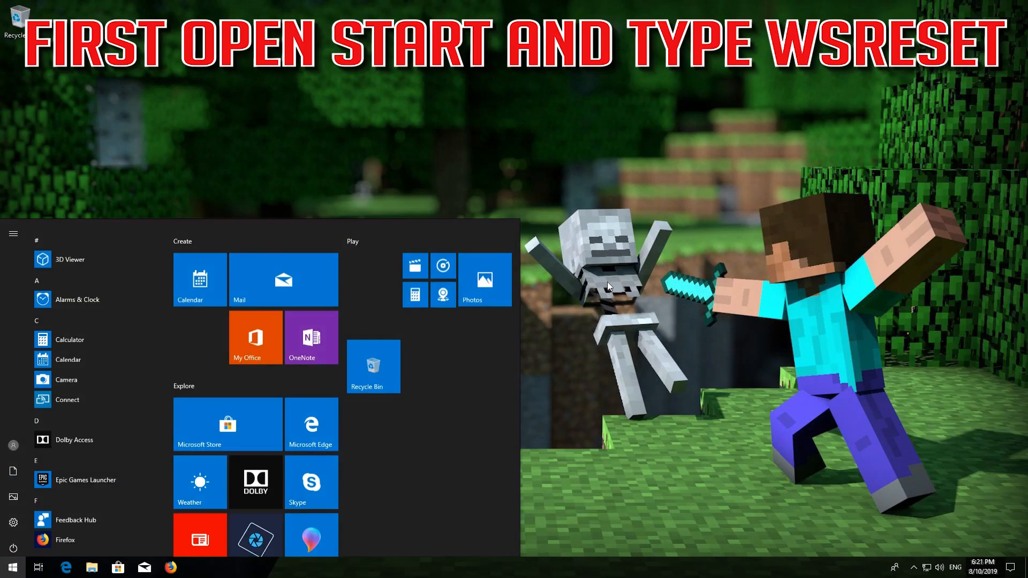
# Step: Run wsreset from Start search to clear the Store cache and reopen it
pyautogui.write('wsreset')
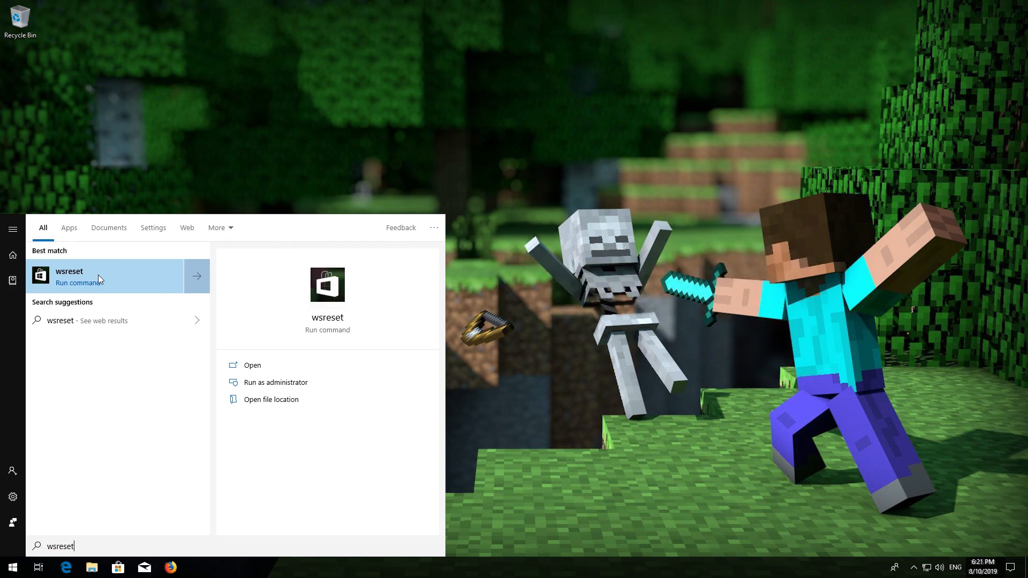
pyautogui.click(252, 366)
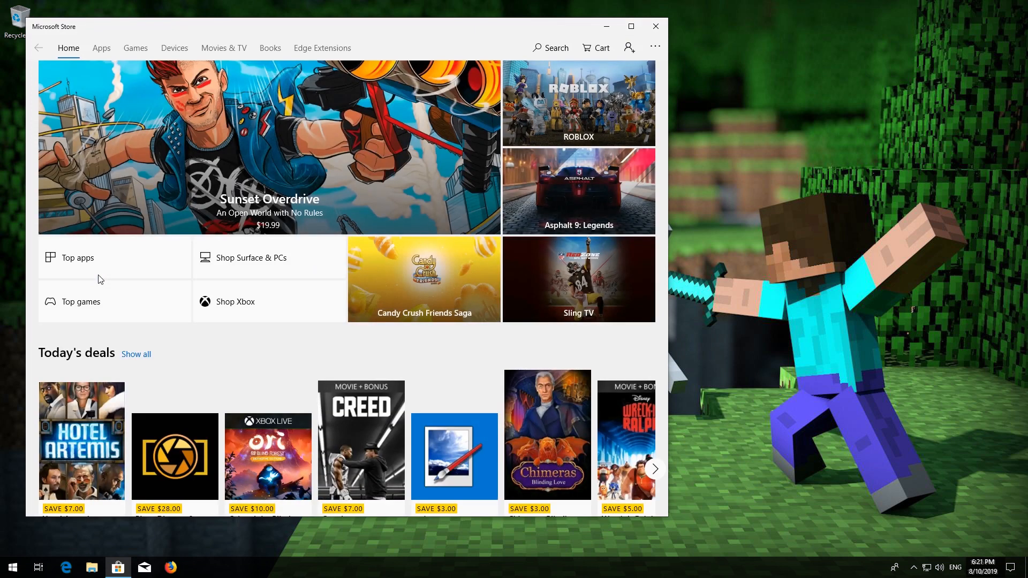
# Step: Close Microsoft Store and restart the computer from the Start power menu
pyautogui.click(654, 25)
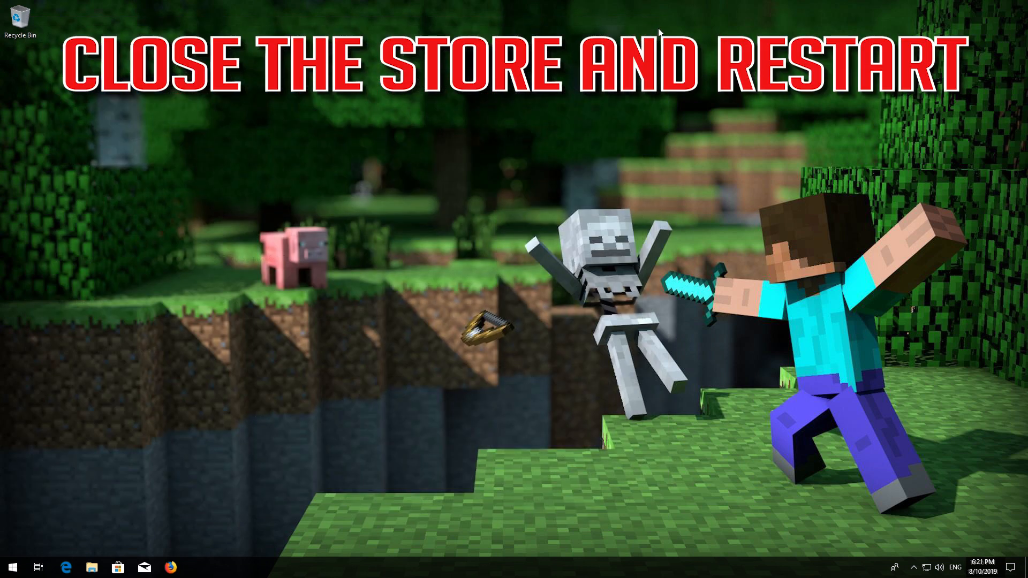
pyautogui.moveTo(111, 422)
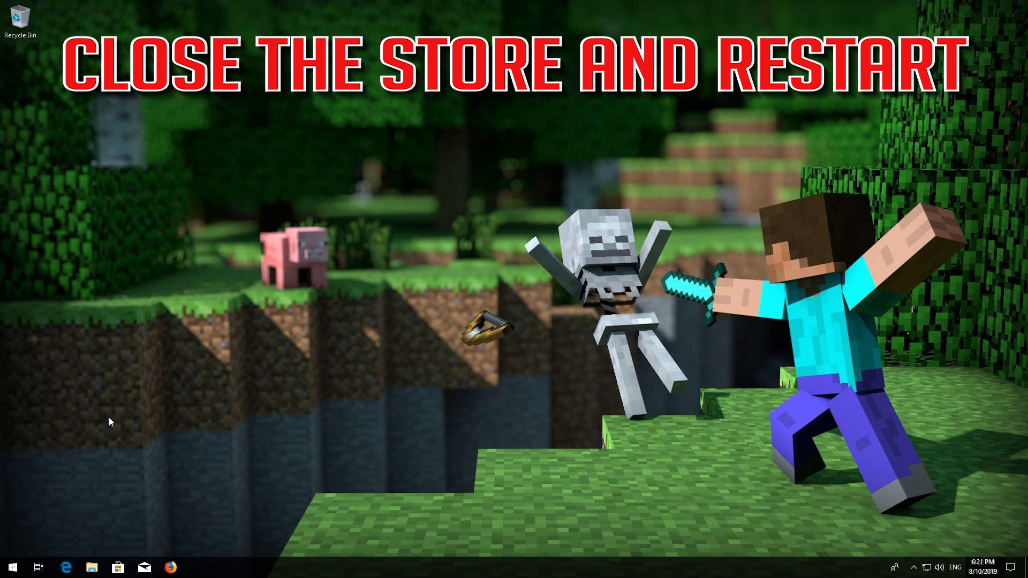
pyautogui.click(12, 568)
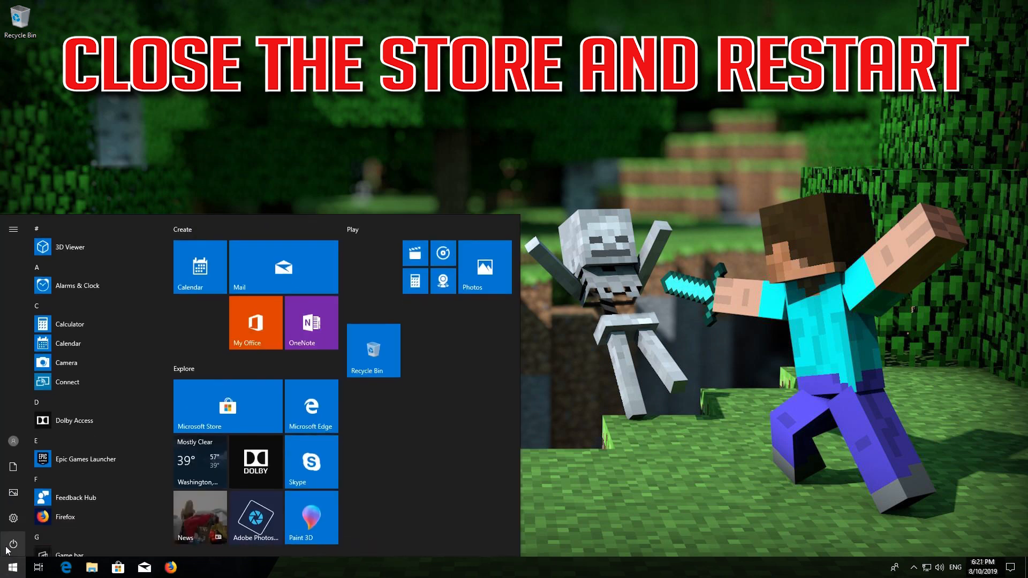
pyautogui.click(12, 544)
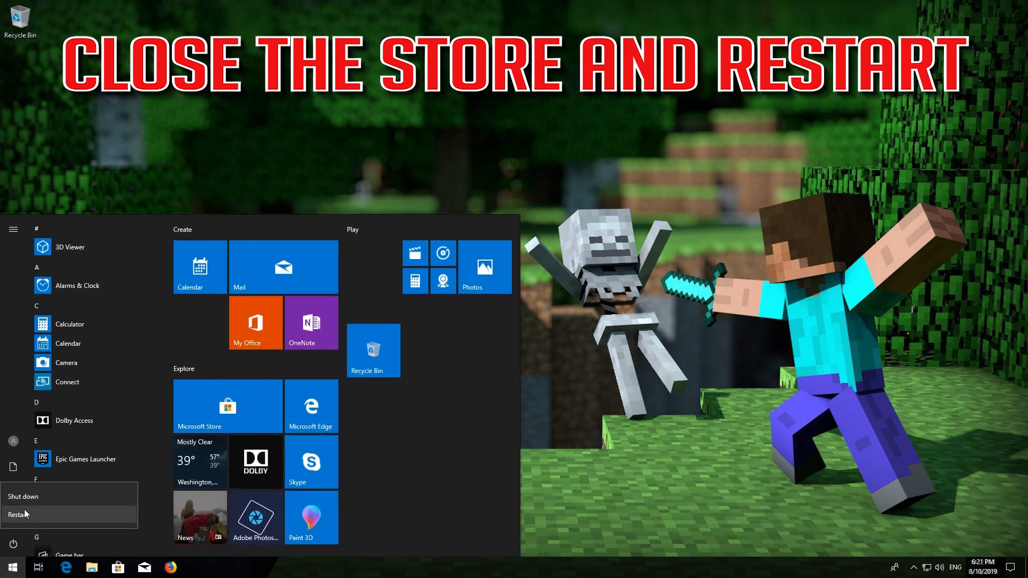
pyautogui.click(18, 515)
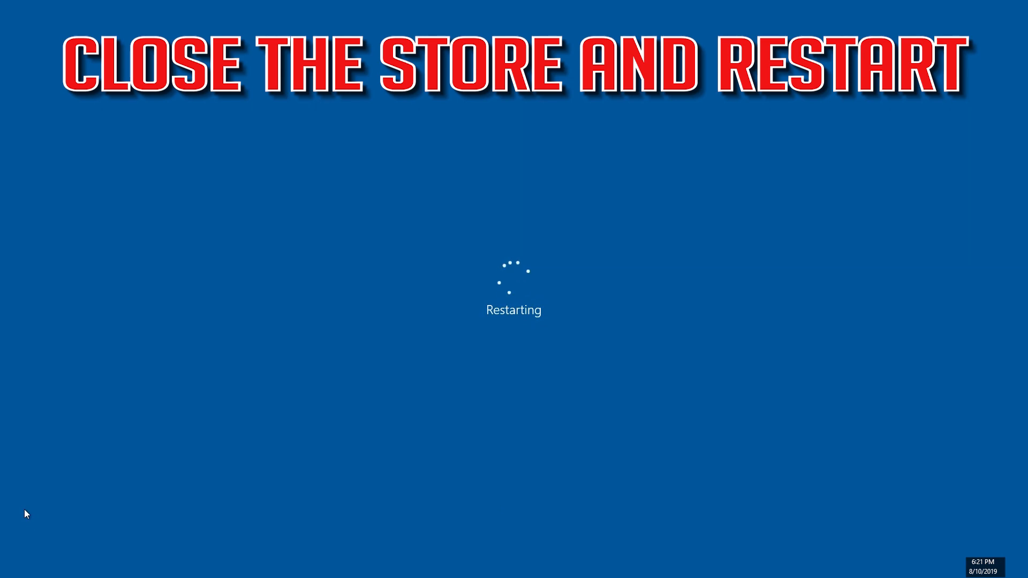
pyautogui.click(11, 567)
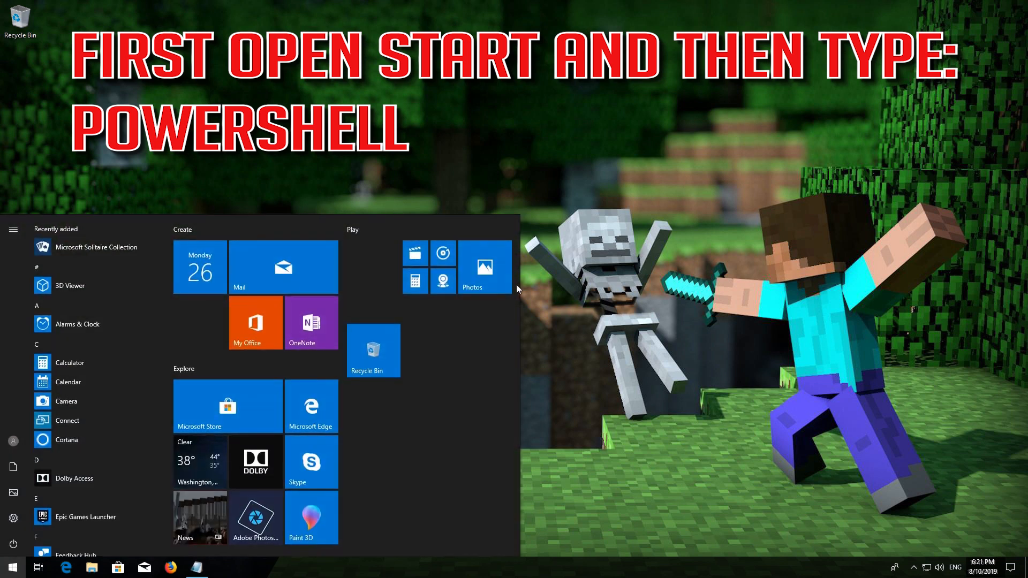
# Step: Launch Windows PowerShell as administrator from Start search and approve the UAC prompt
pyautogui.write('poweshell')
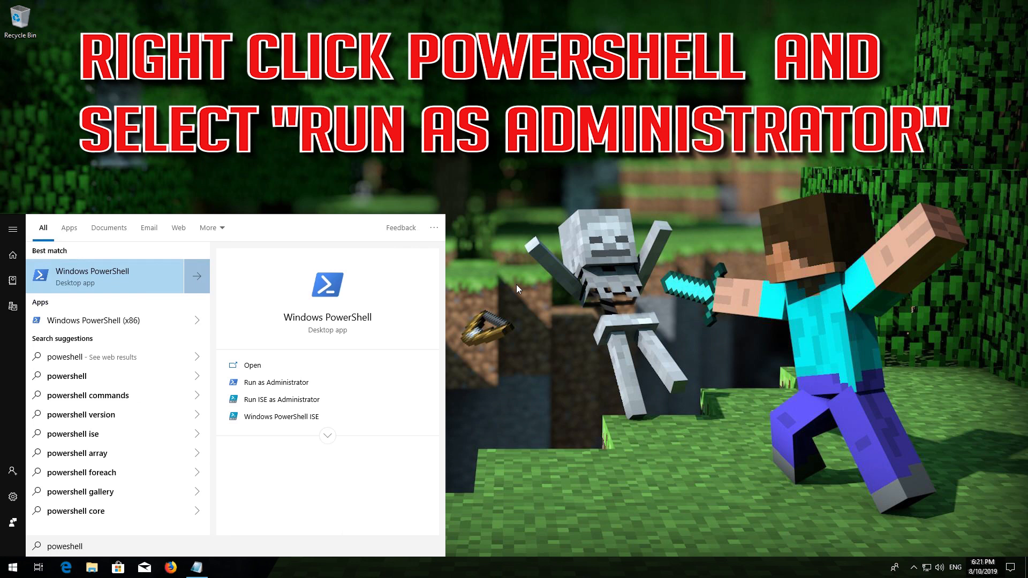
pyautogui.rightClick(92, 275)
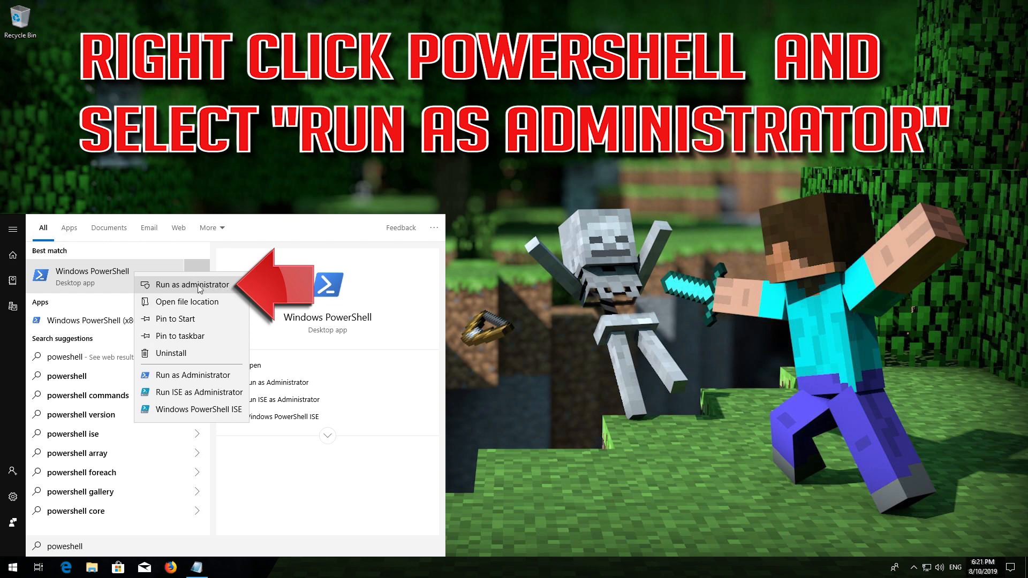
pyautogui.click(191, 285)
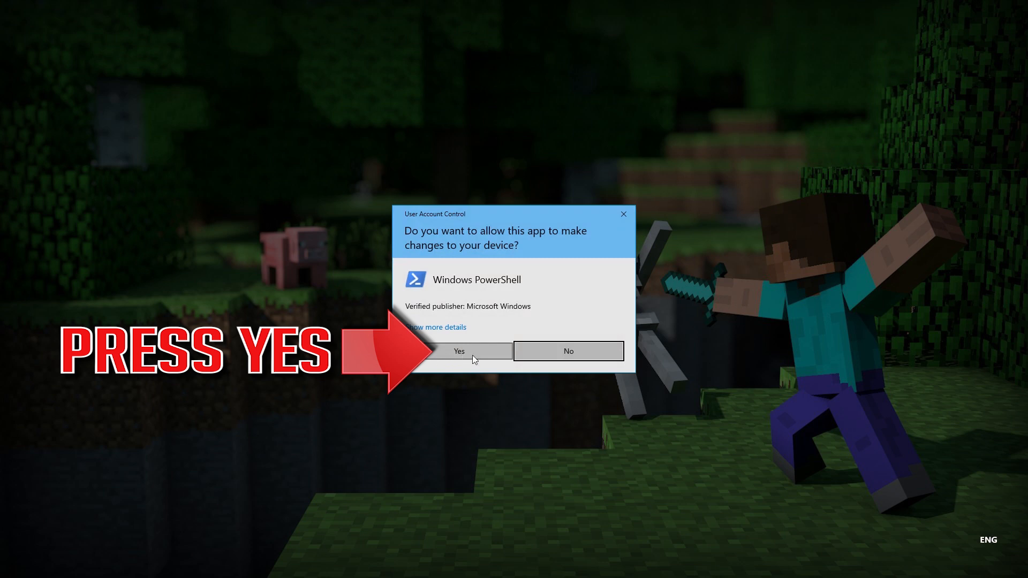
pyautogui.click(459, 352)
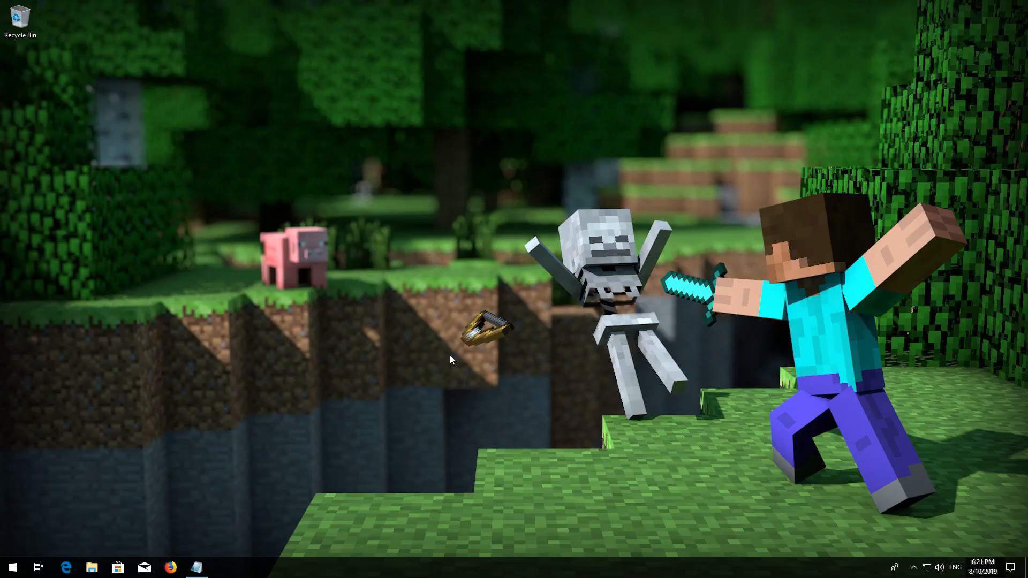
# Step: Copy the whole Store re-registration command from Notepad to the clipboard
pyautogui.click(223, 567)
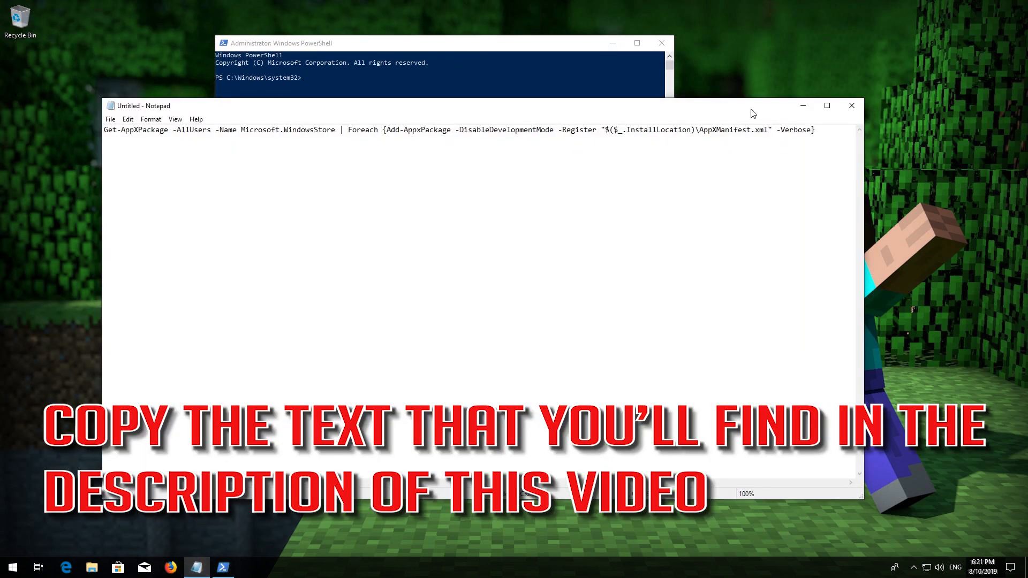
pyautogui.press('ctrl+a')
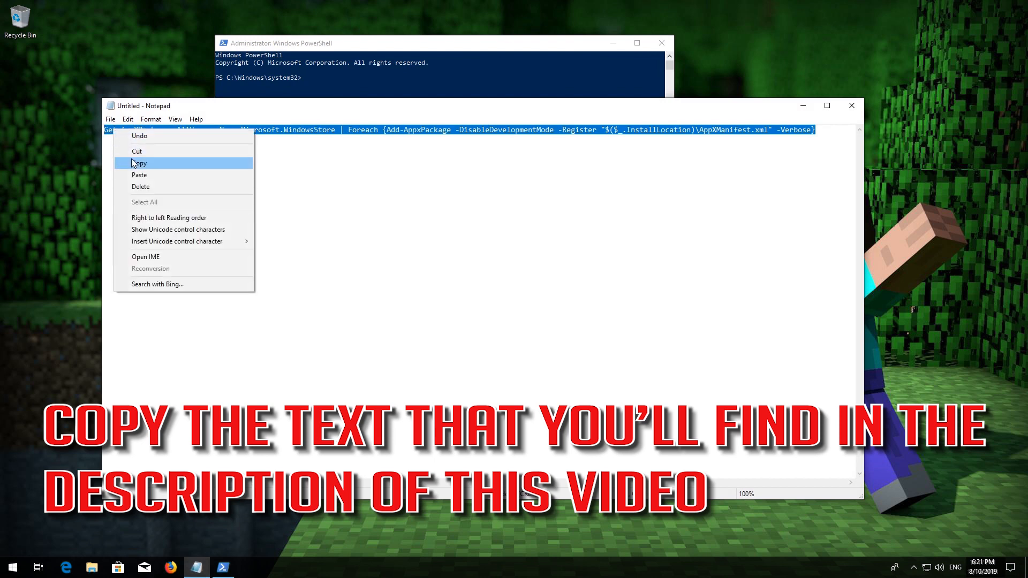
pyautogui.click(140, 163)
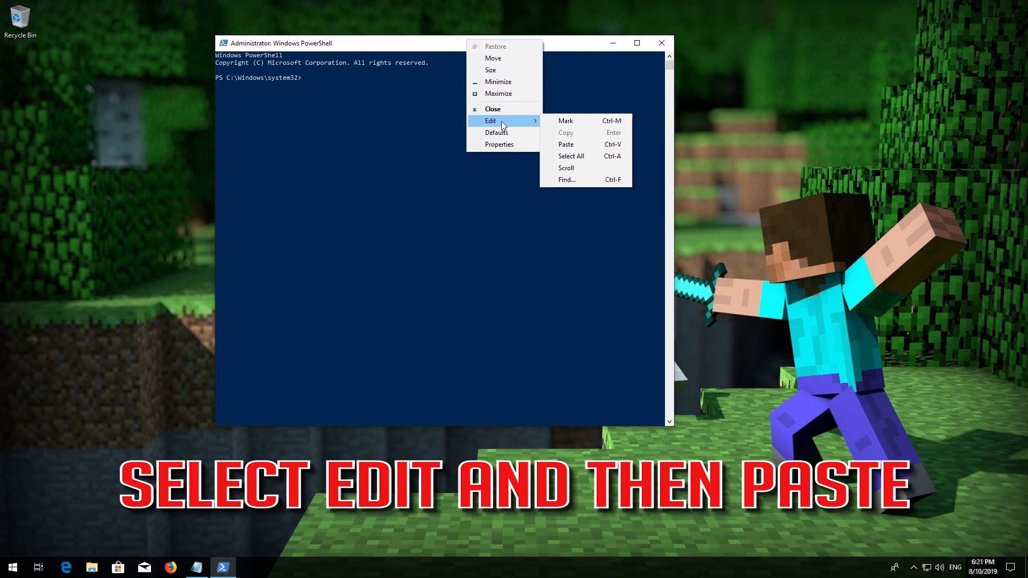
pyautogui.moveTo(565, 121)
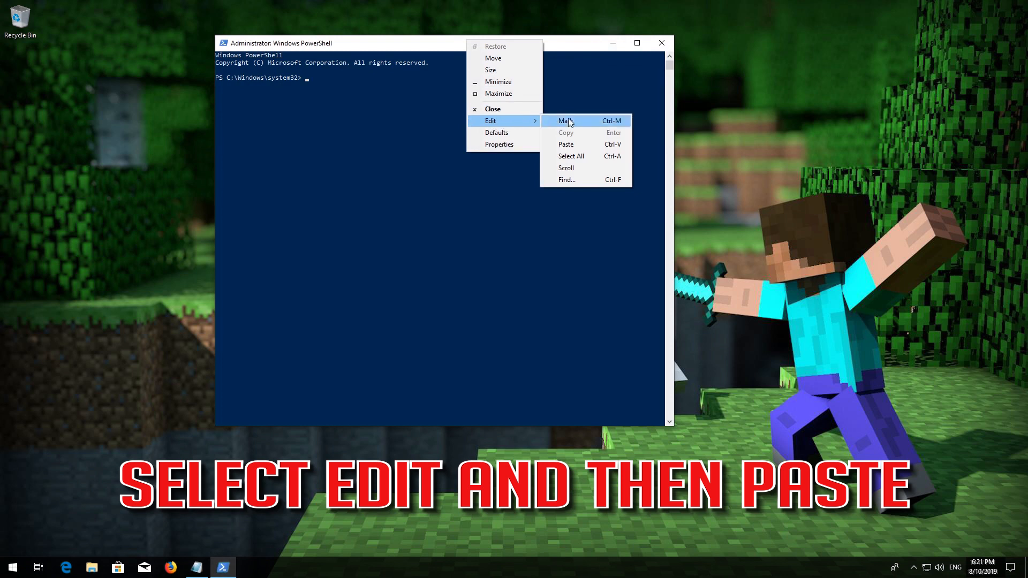
pyautogui.moveTo(565, 144)
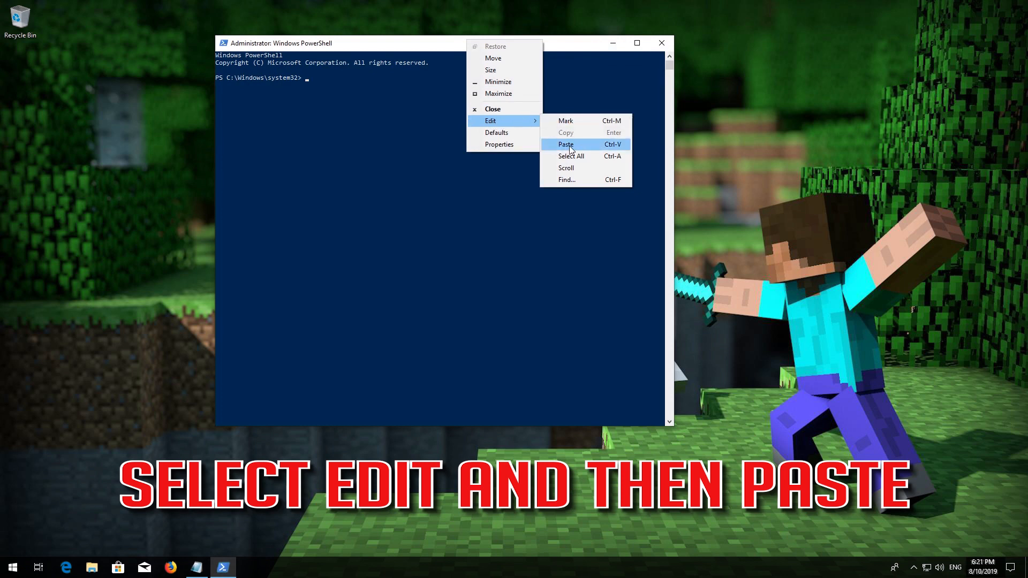
# Step: Paste and run the Store re-registration command in PowerShell, then exit
pyautogui.click(564, 144)
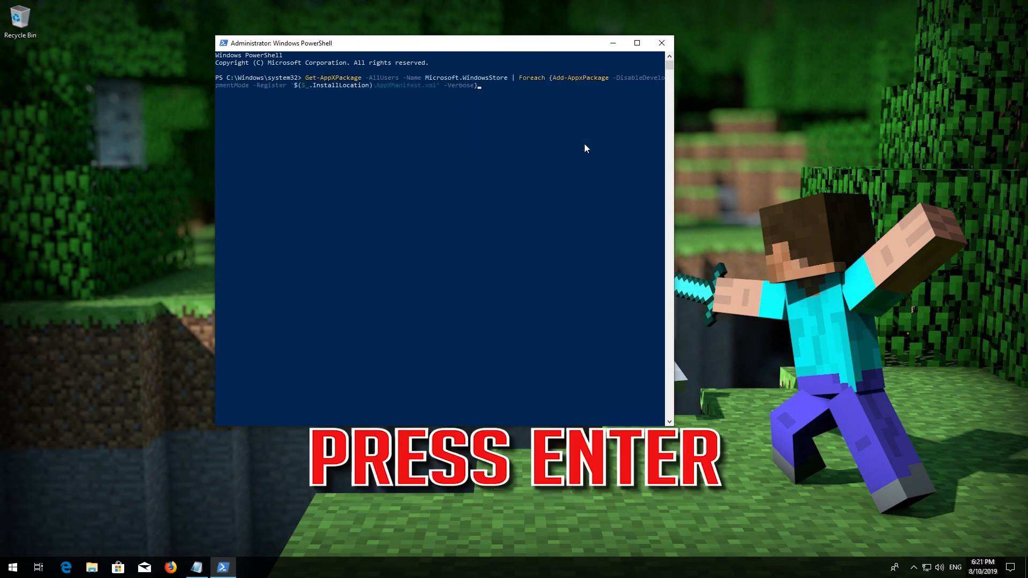
pyautogui.press('Return')
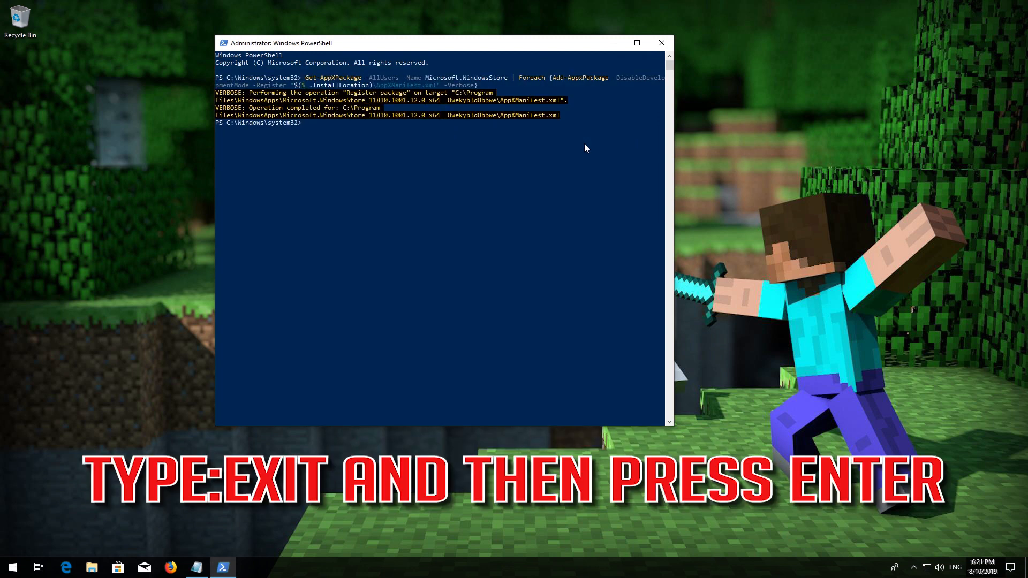
pyautogui.write('exit')
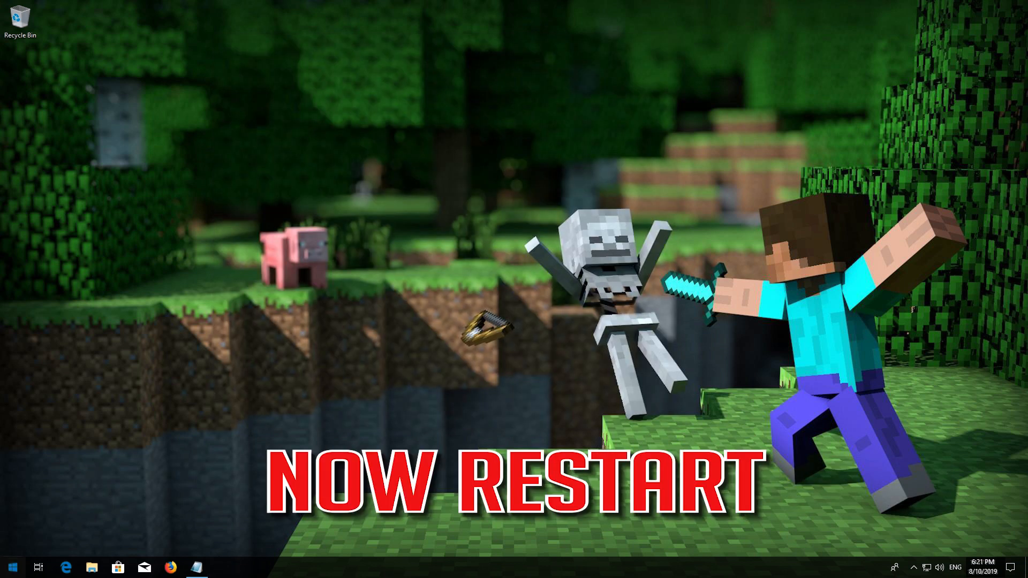
# Step: Restart the computer from the Start power menu after re-registration
pyautogui.click(11, 567)
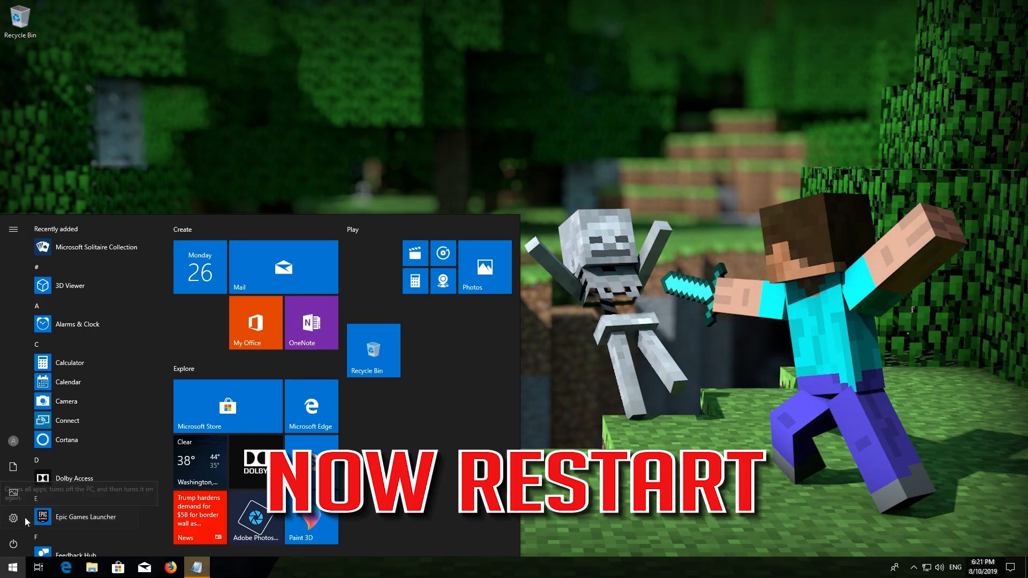
pyautogui.click(13, 518)
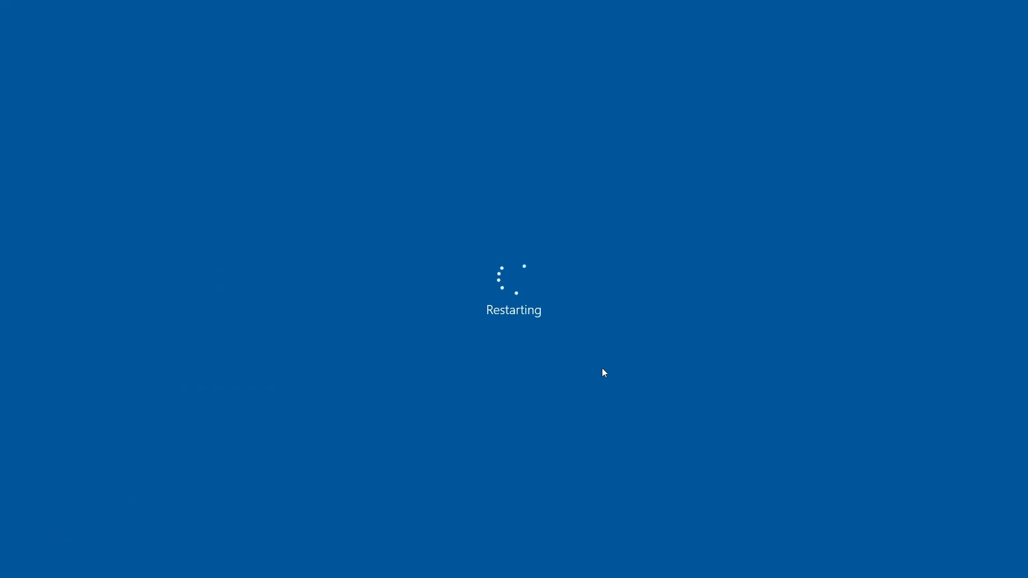
pyautogui.moveTo(488, 392)
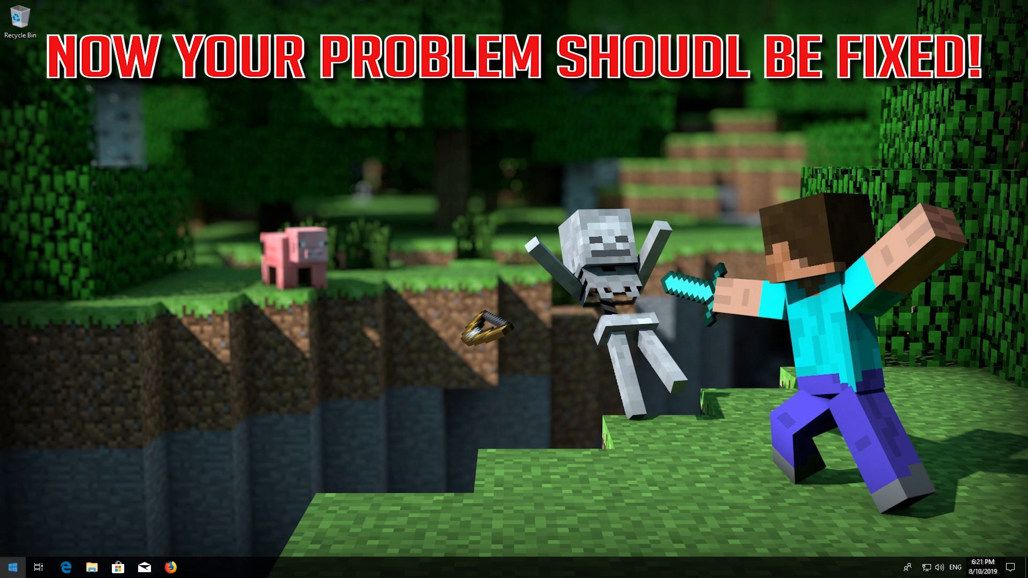
# Step: Launch Microsoft Store from its Start tile to confirm it opens, then close it
pyautogui.click(11, 568)
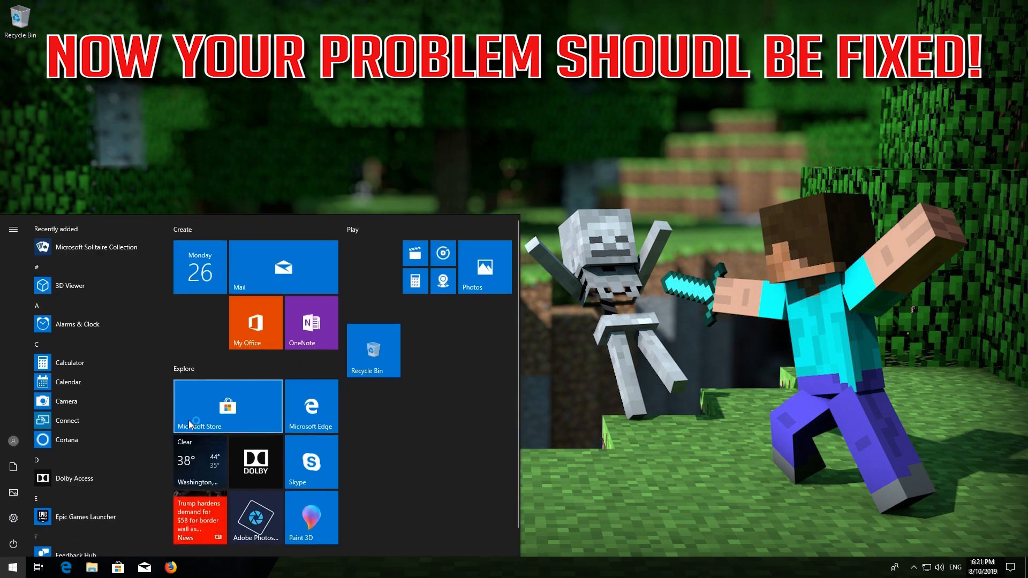
pyautogui.click(227, 406)
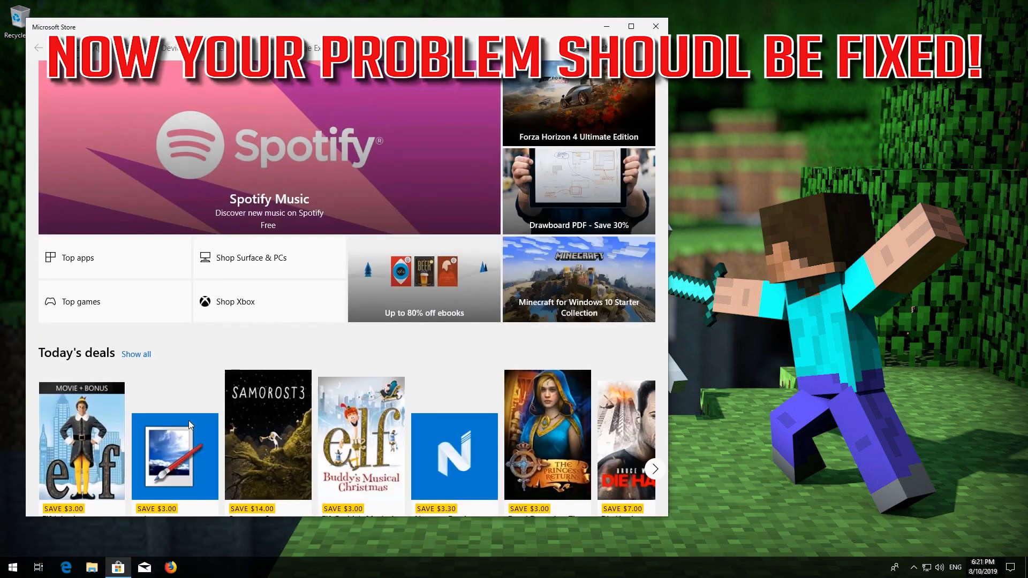
pyautogui.click(654, 26)
pyautogui.write('cmd')
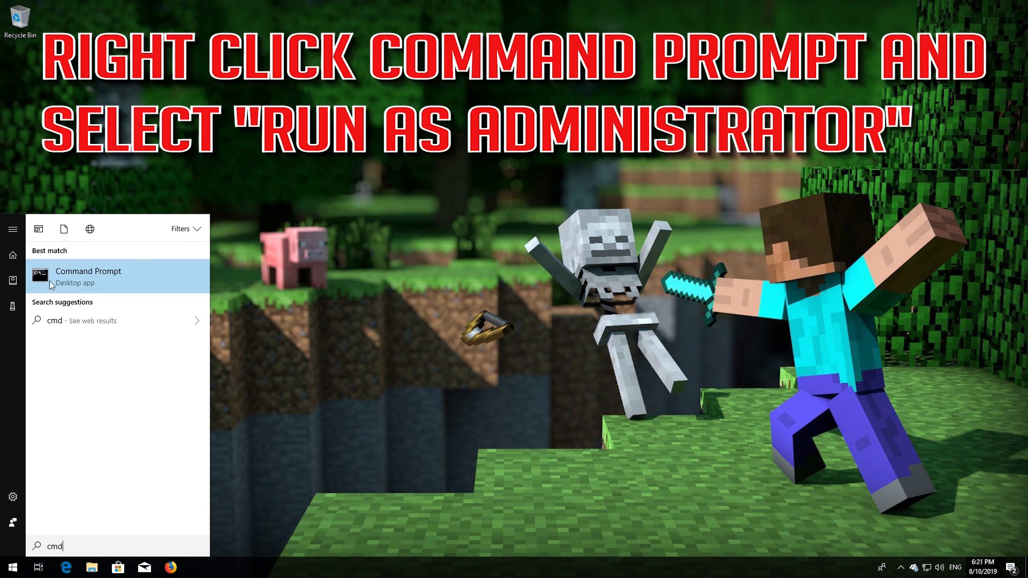
pyautogui.moveTo(138, 273)
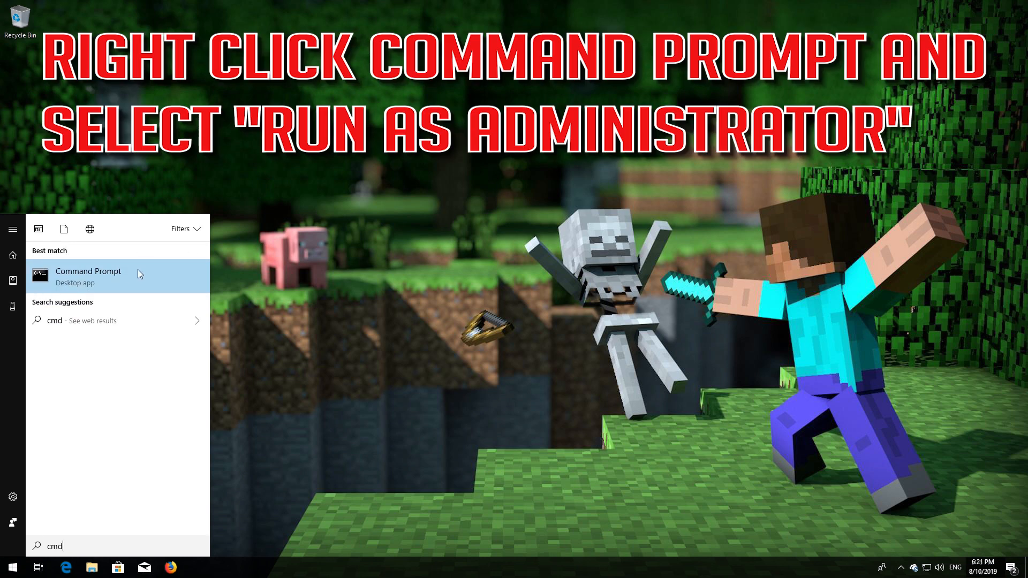
# Step: Launch Command Prompt as administrator and approve the User Account Control prompt
pyautogui.rightClick(88, 275)
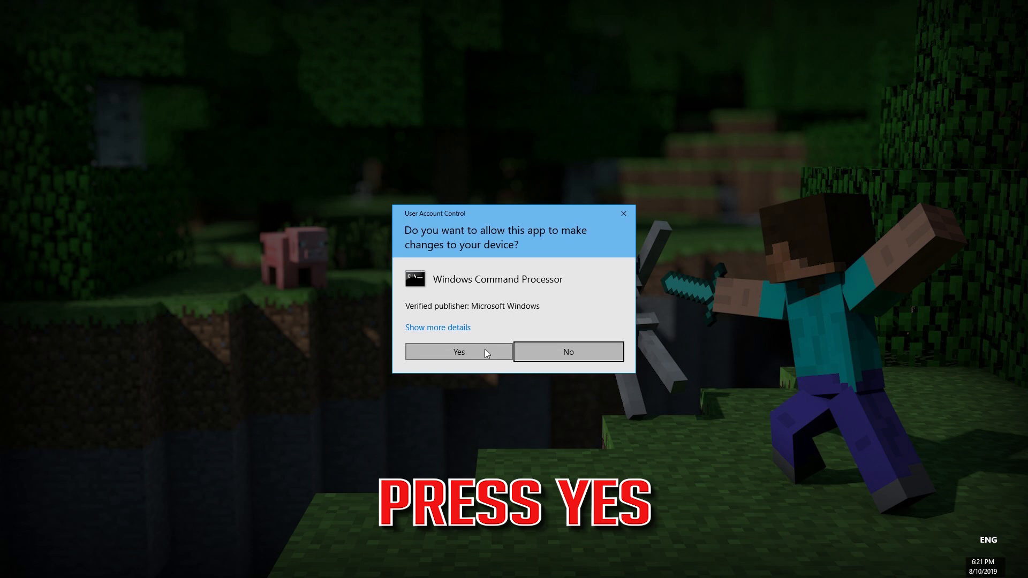
pyautogui.moveTo(476, 355)
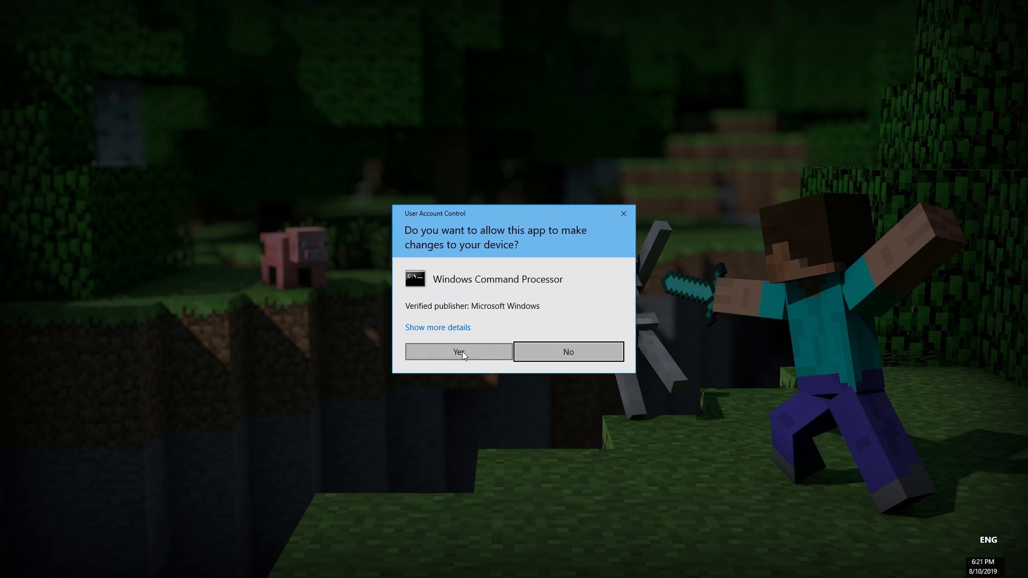
pyautogui.click(457, 352)
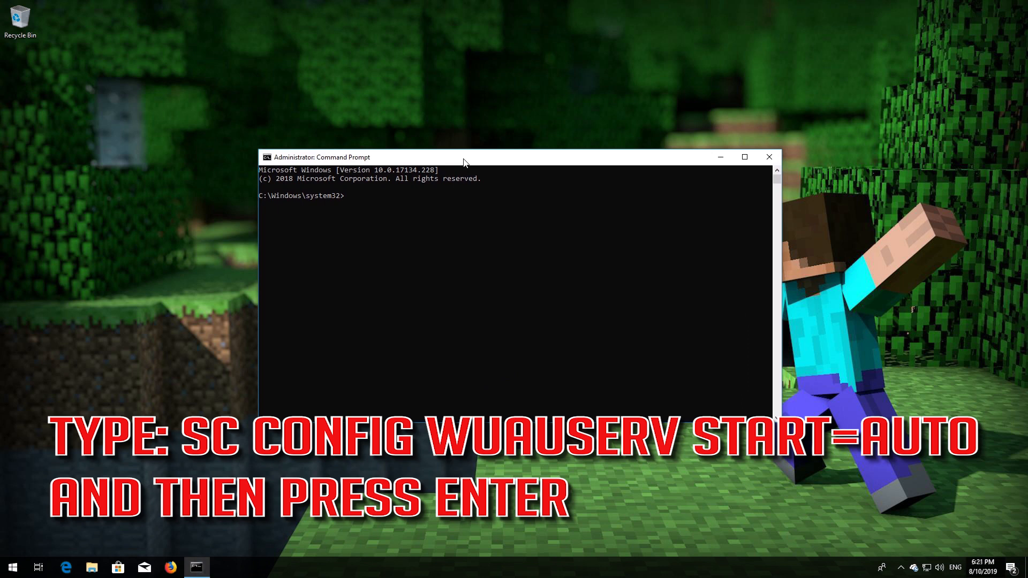
# Step: Set the wuauserv service to start automatically with 'sc config wuauserv start=auto'
pyautogui.write('SC')
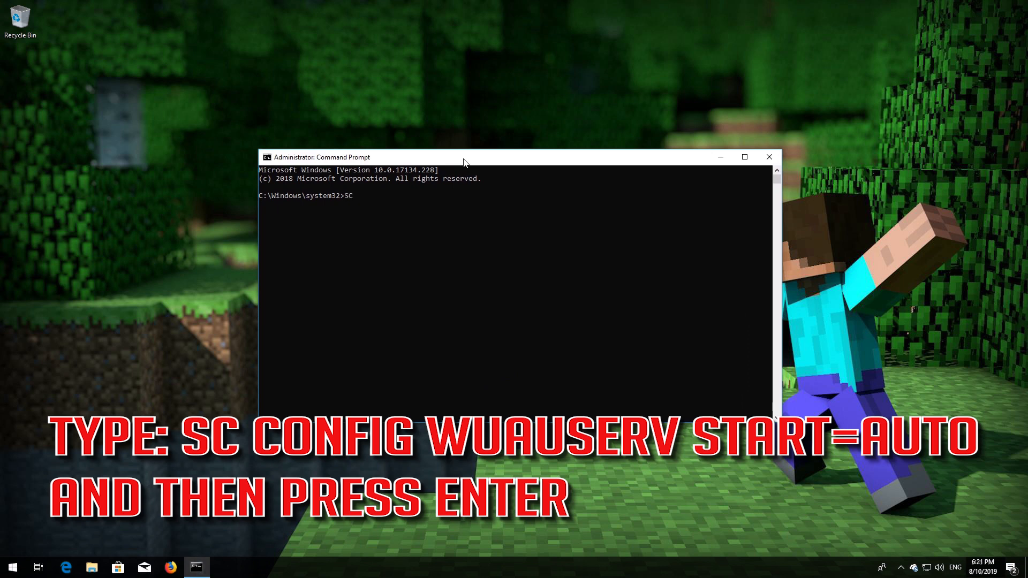
pyautogui.write('config wuauserv')
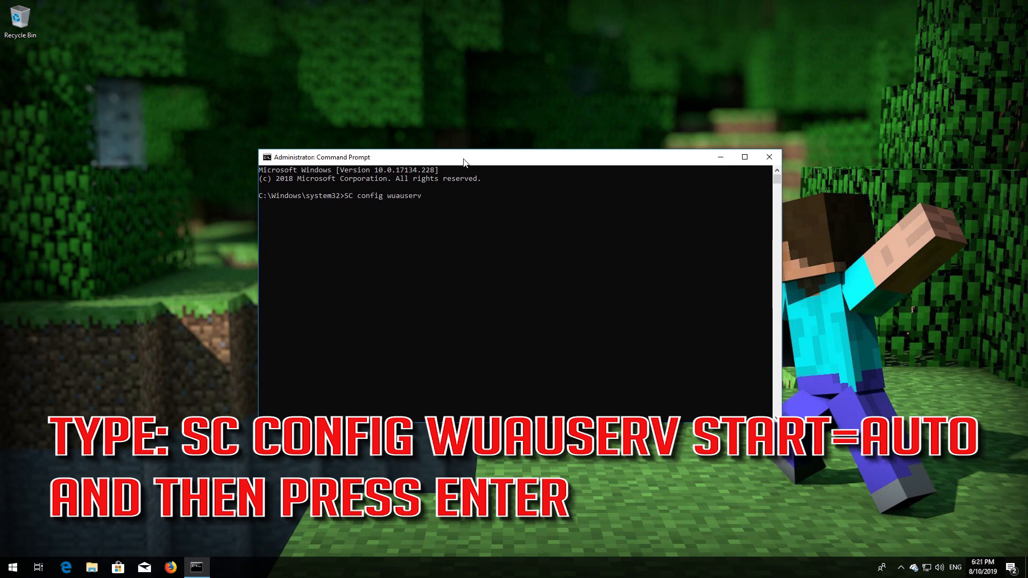
pyautogui.write('start=')
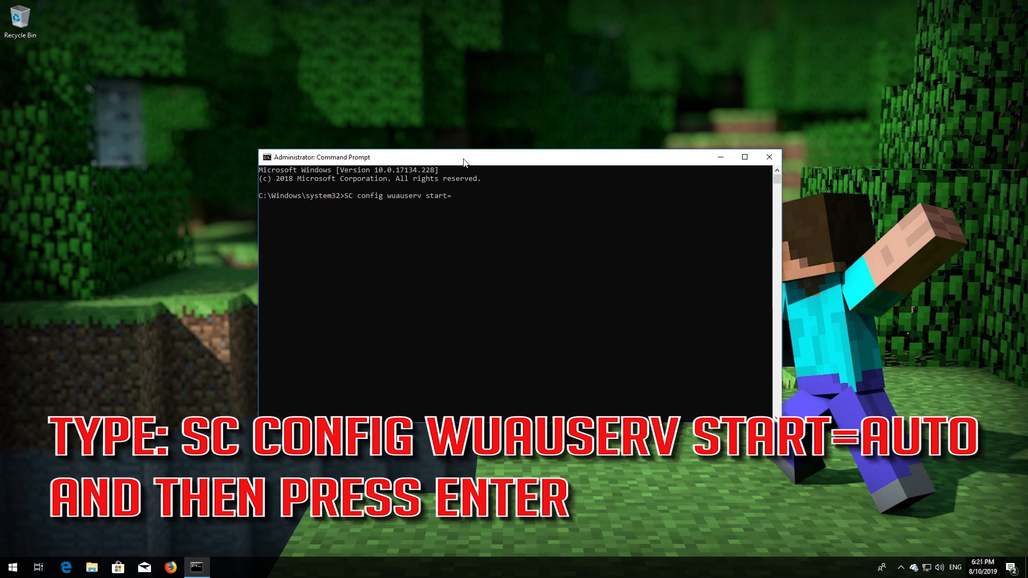
pyautogui.write('auto')
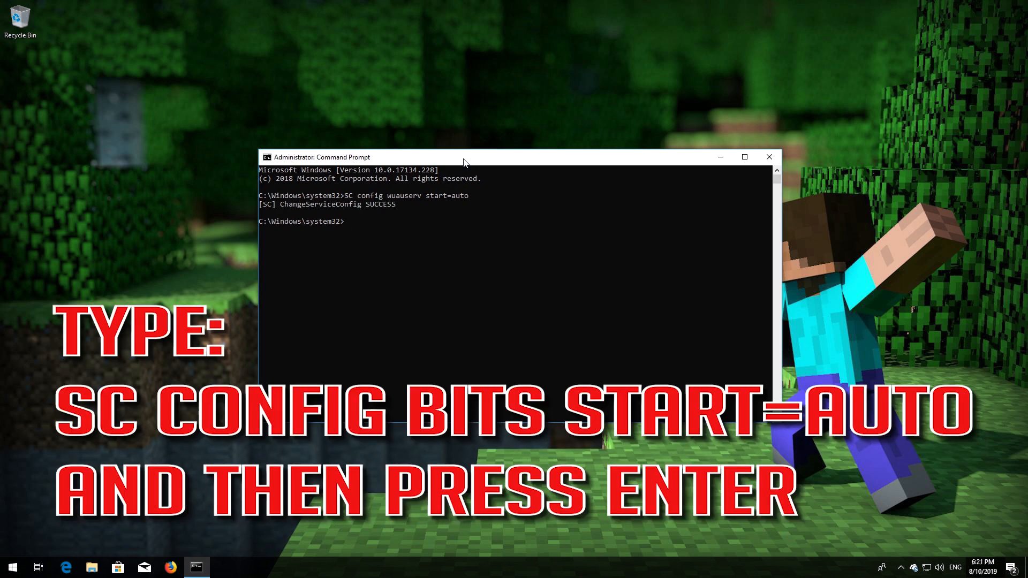
# Step: Set the bits service to start automatically with 'sc config bits start=auto'
pyautogui.write('SC')
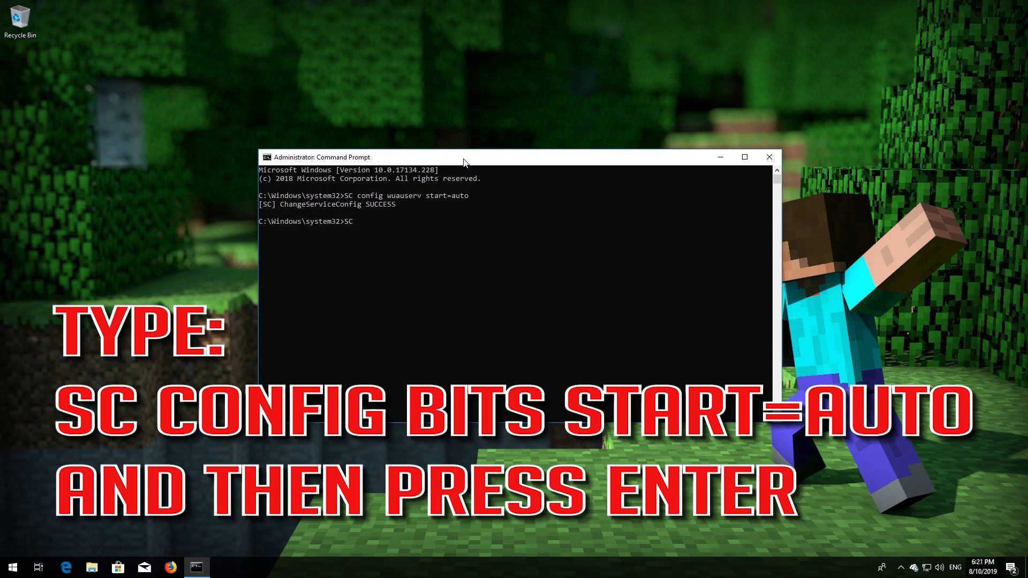
pyautogui.write('config')
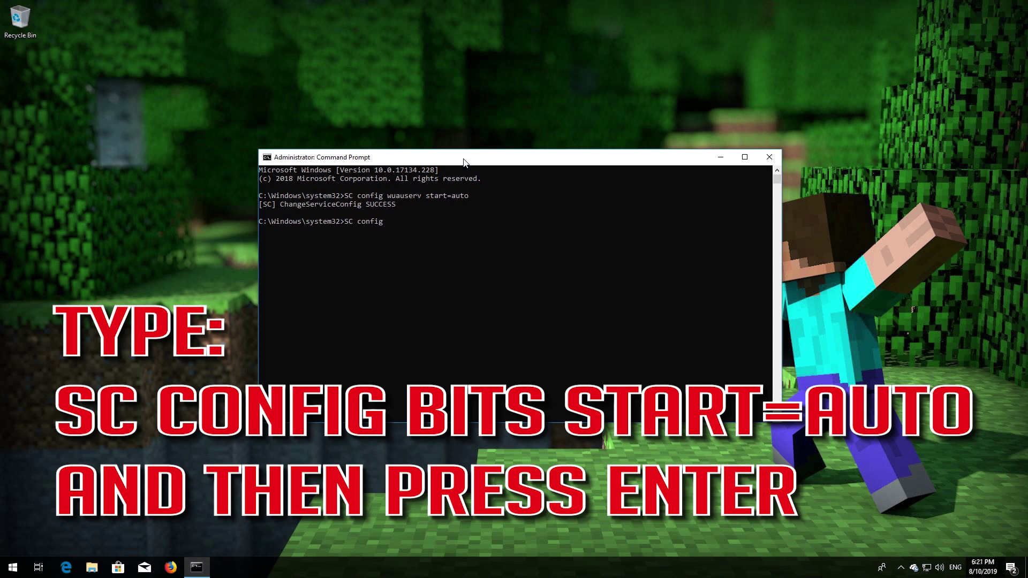
pyautogui.write('bits')
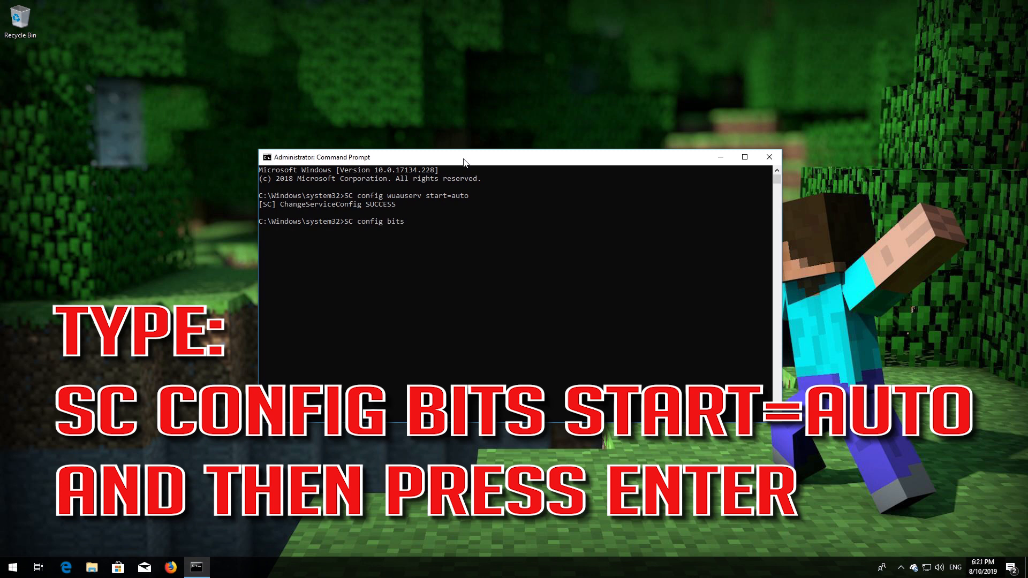
pyautogui.write('start')
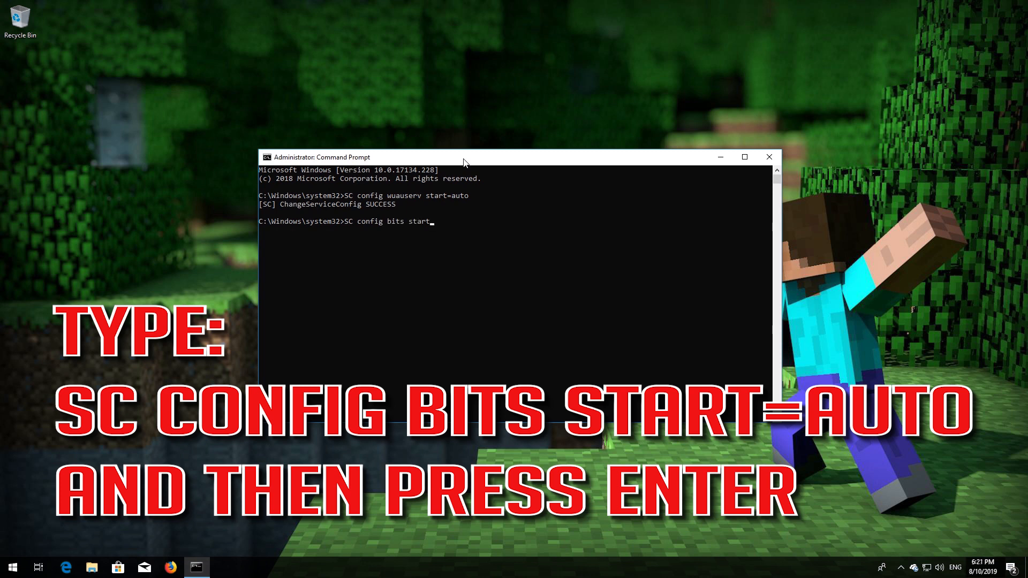
pyautogui.write('=auto')
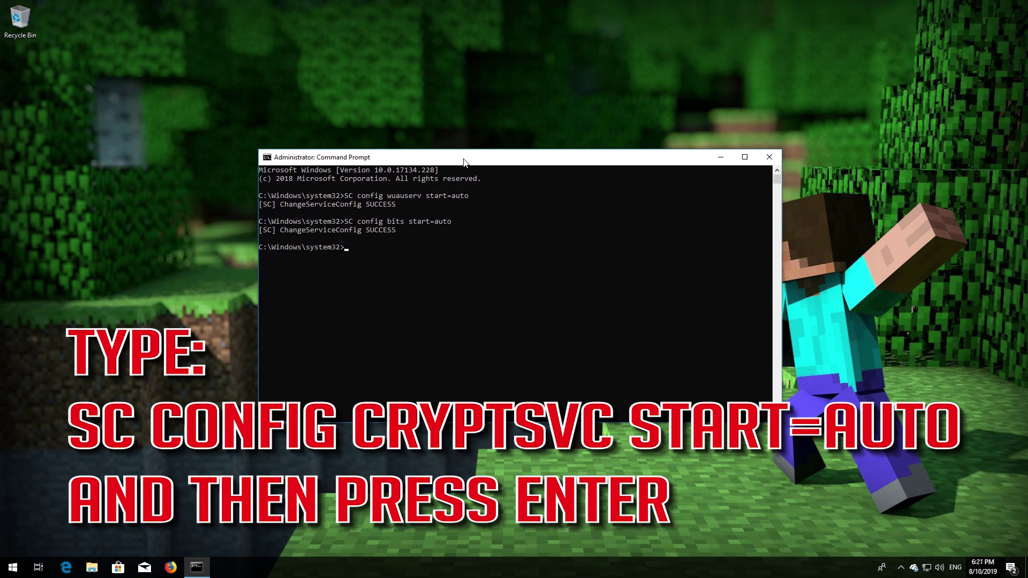
# Step: Set the cryptsvc service to start automatically with 'sc config cryptsvc start=auto'
pyautogui.write('SC con')
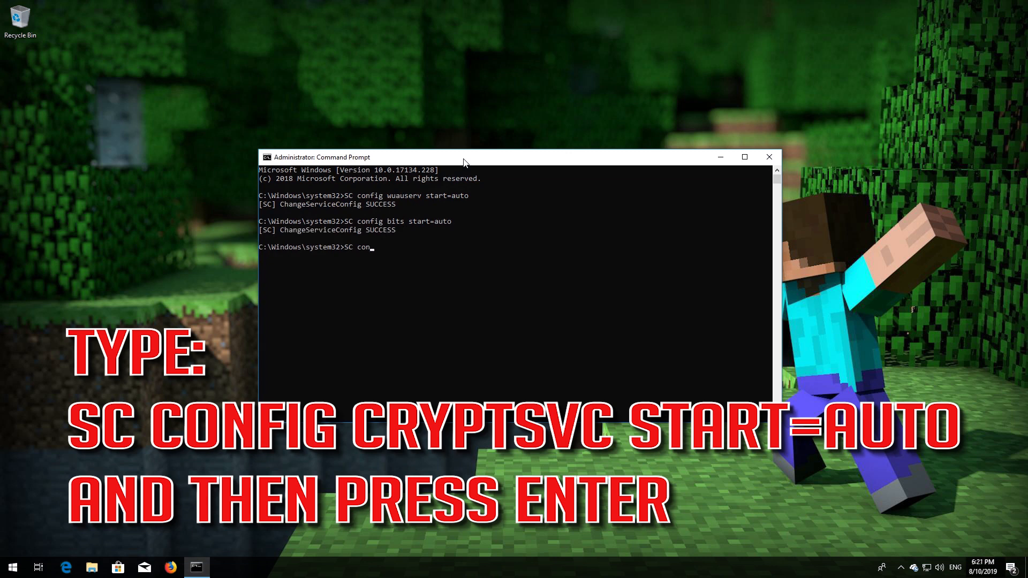
pyautogui.write('fig')
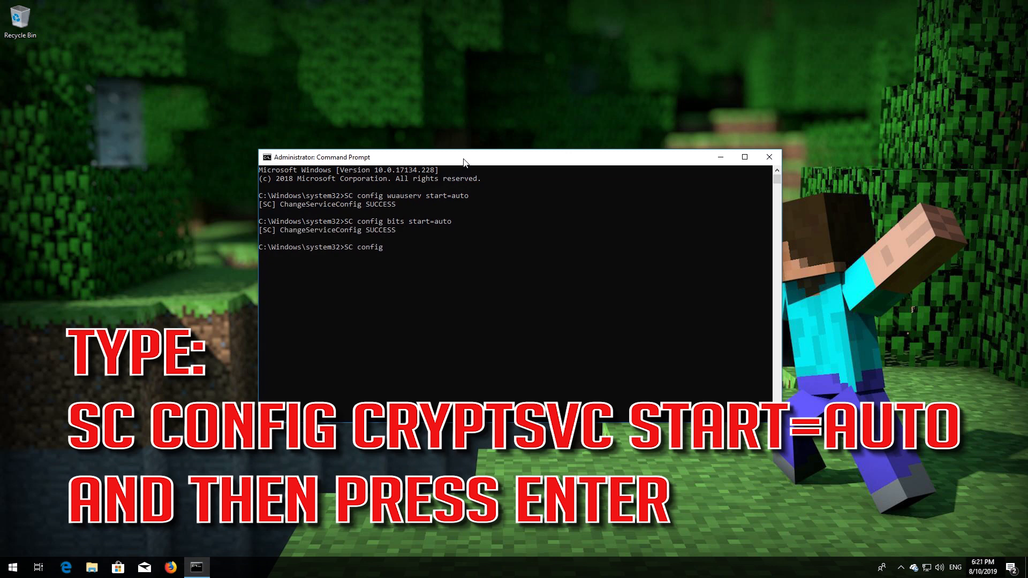
pyautogui.write('cry')
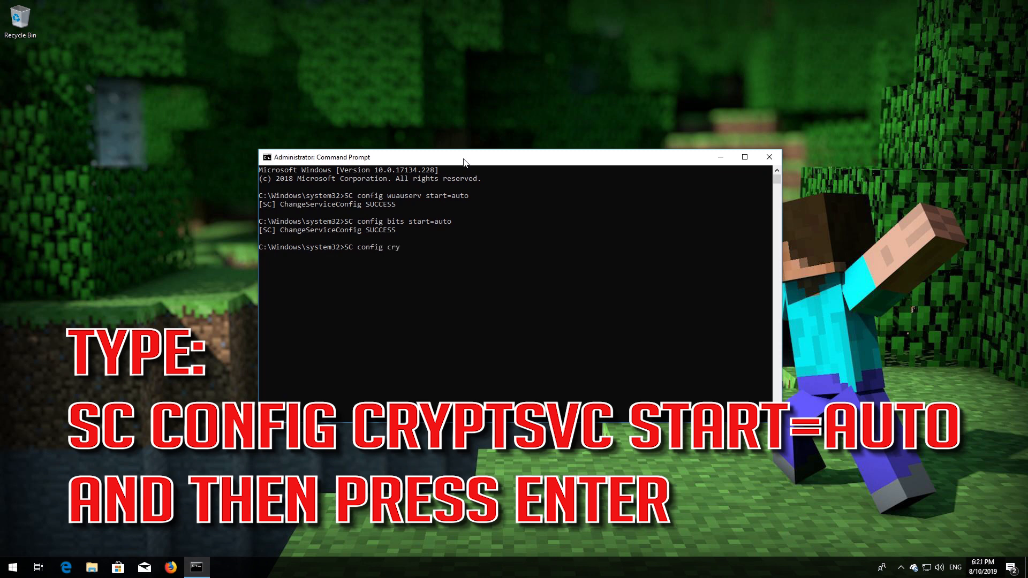
pyautogui.write('pt')
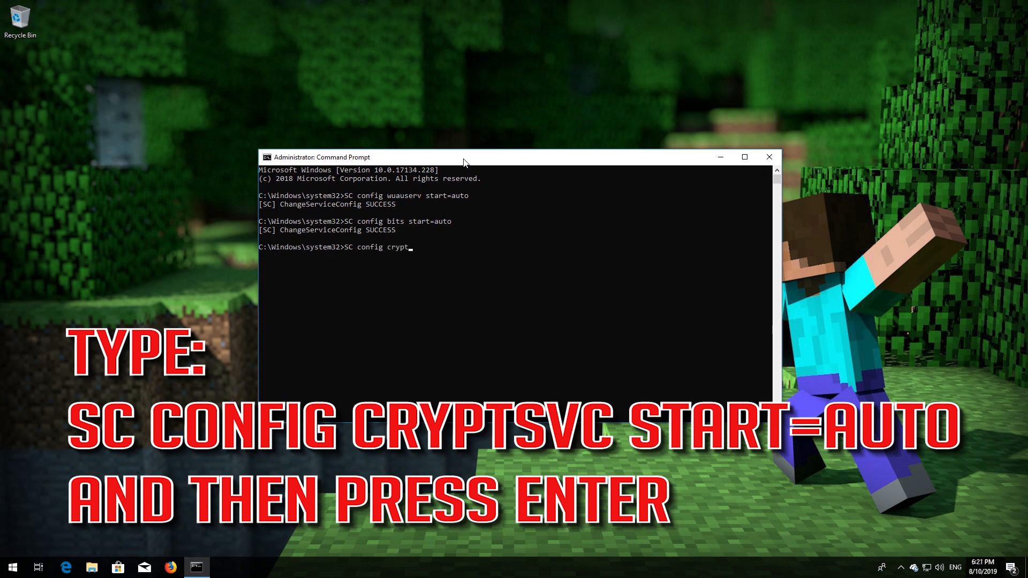
pyautogui.write('svc')
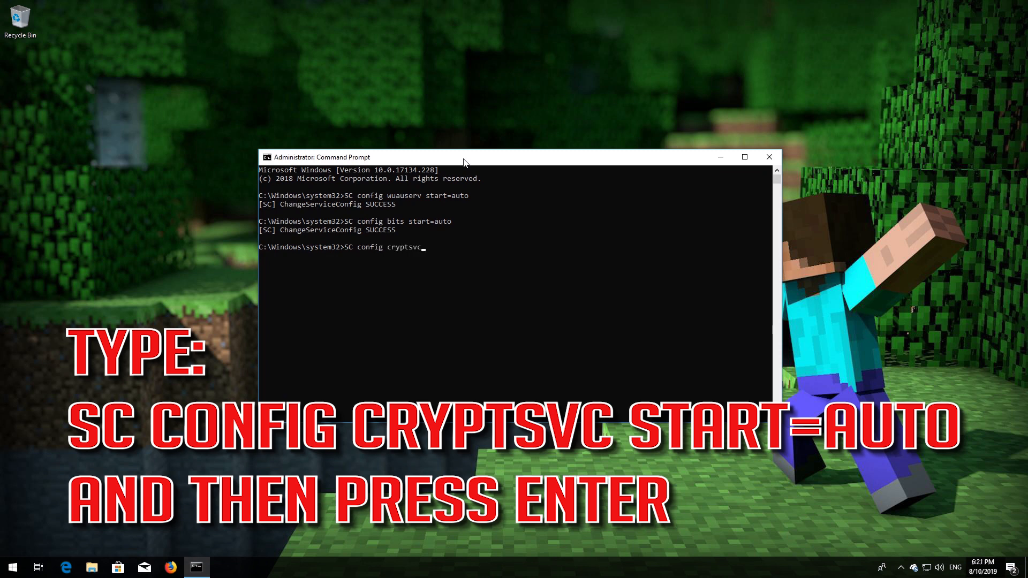
pyautogui.write('start')
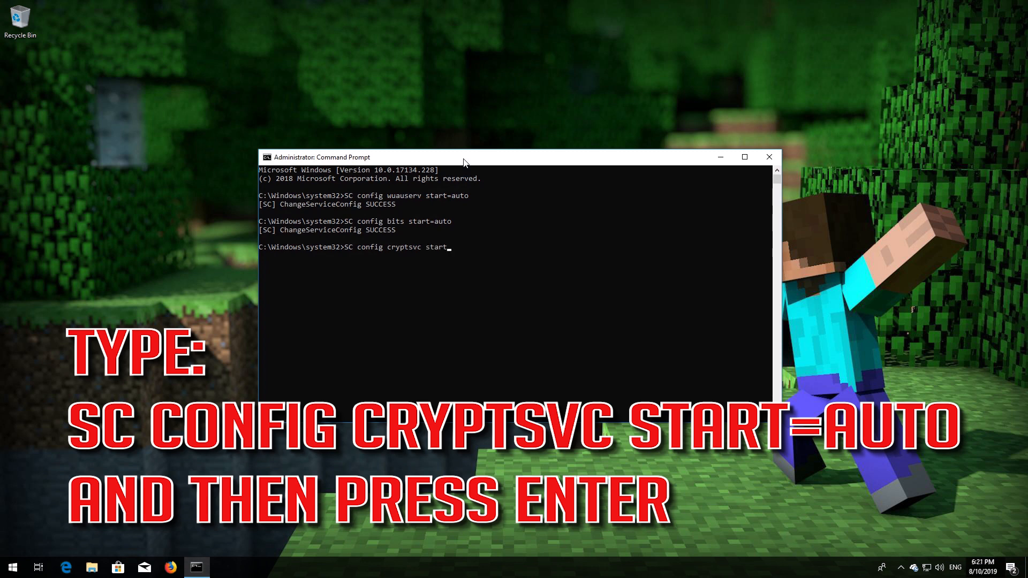
pyautogui.write('=auto')
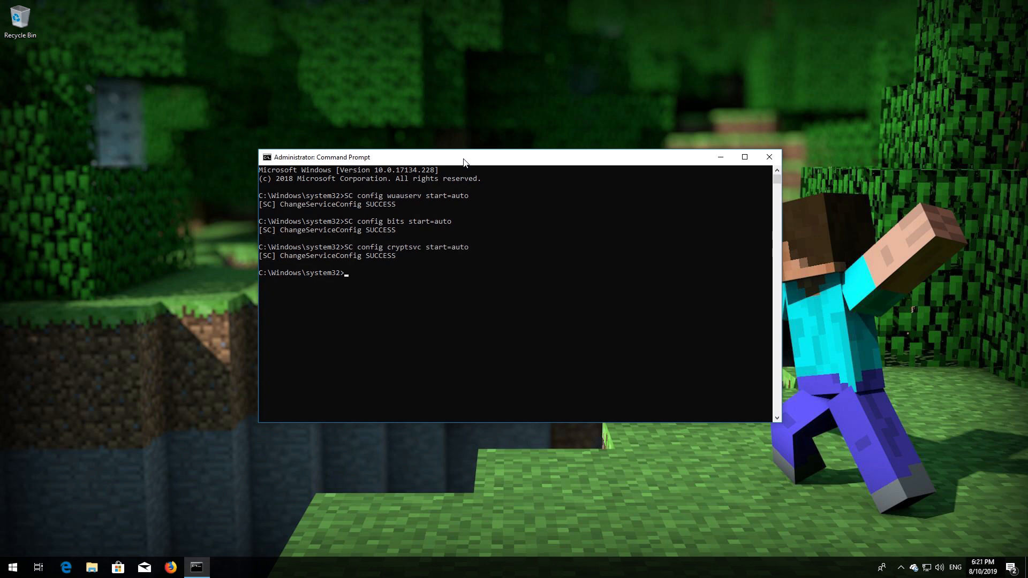
# Step: Set trustedinstaller to start automatically with 'sc config trustedinstaller start=auto', then exit Command Prompt
pyautogui.write('SC')
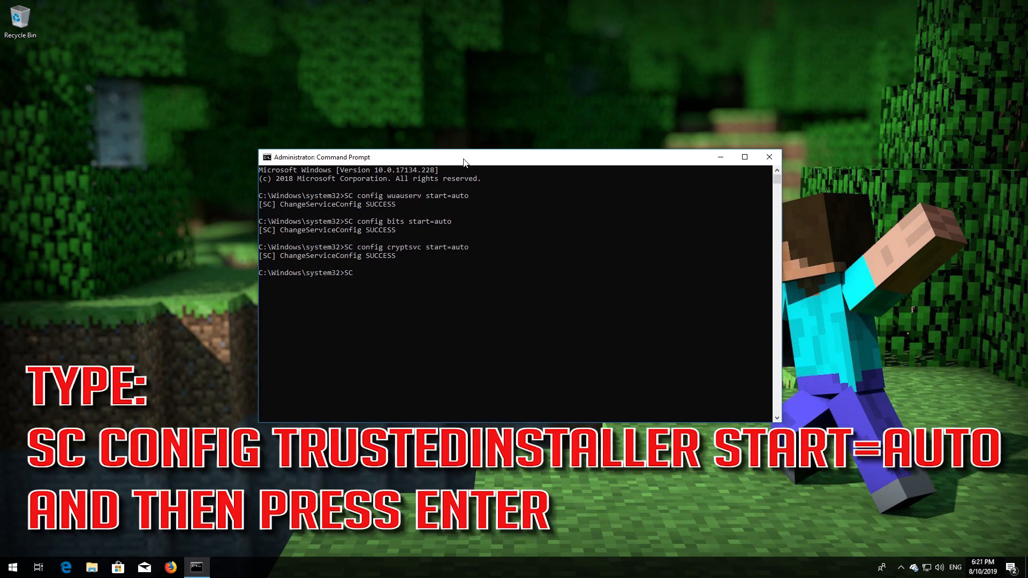
pyautogui.write('config')
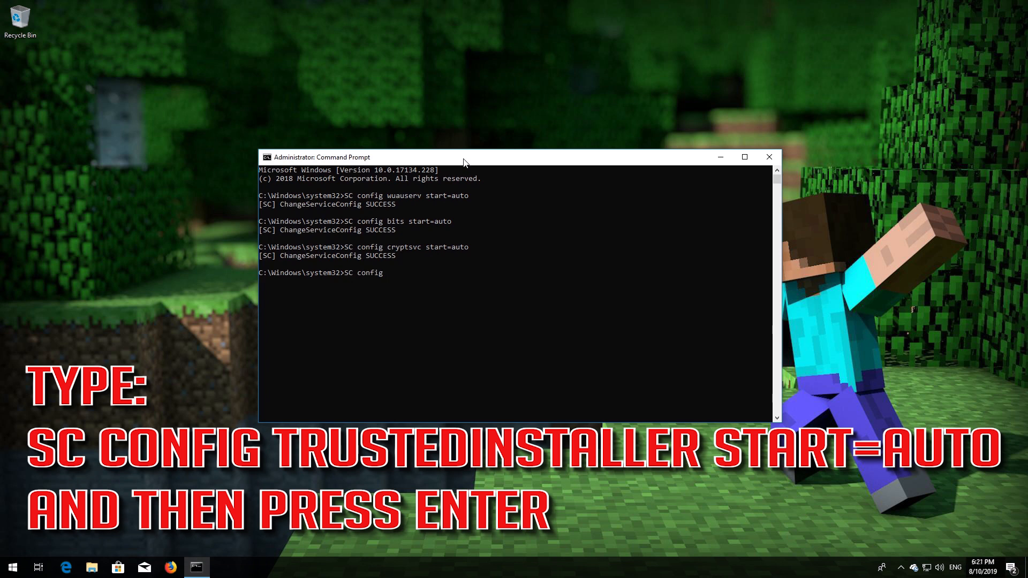
pyautogui.write('trusted')
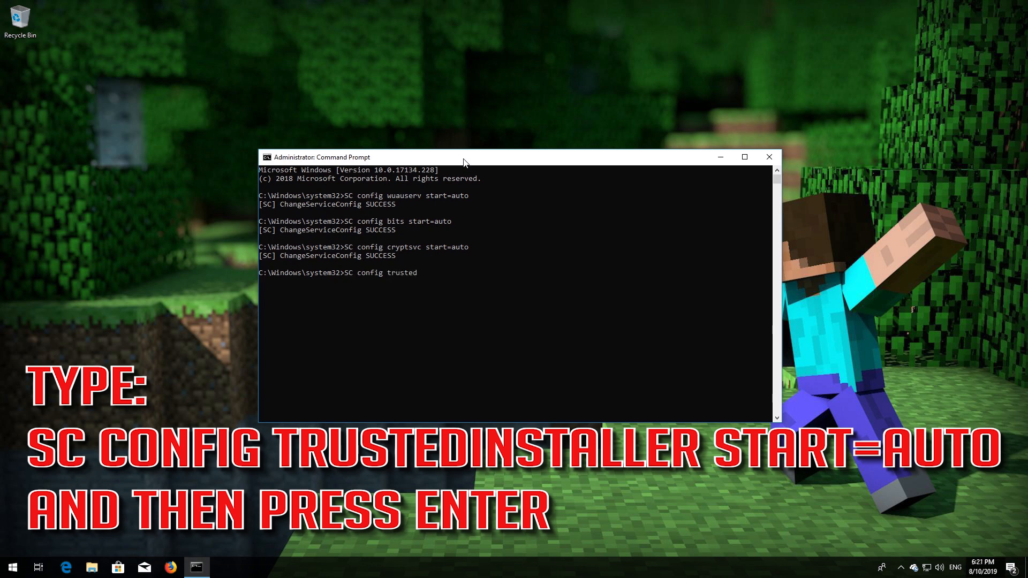
pyautogui.write('installer')
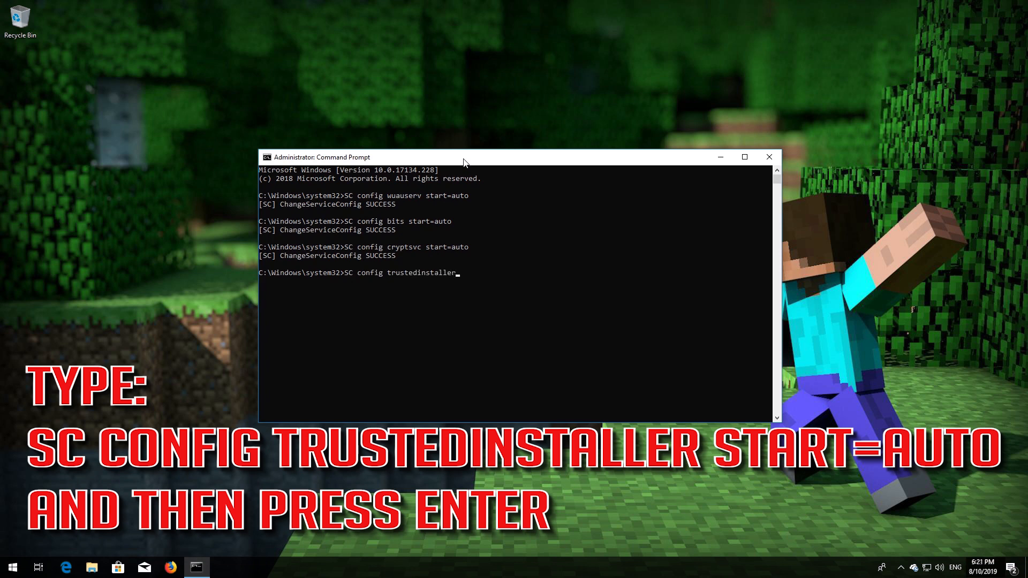
pyautogui.write('s')
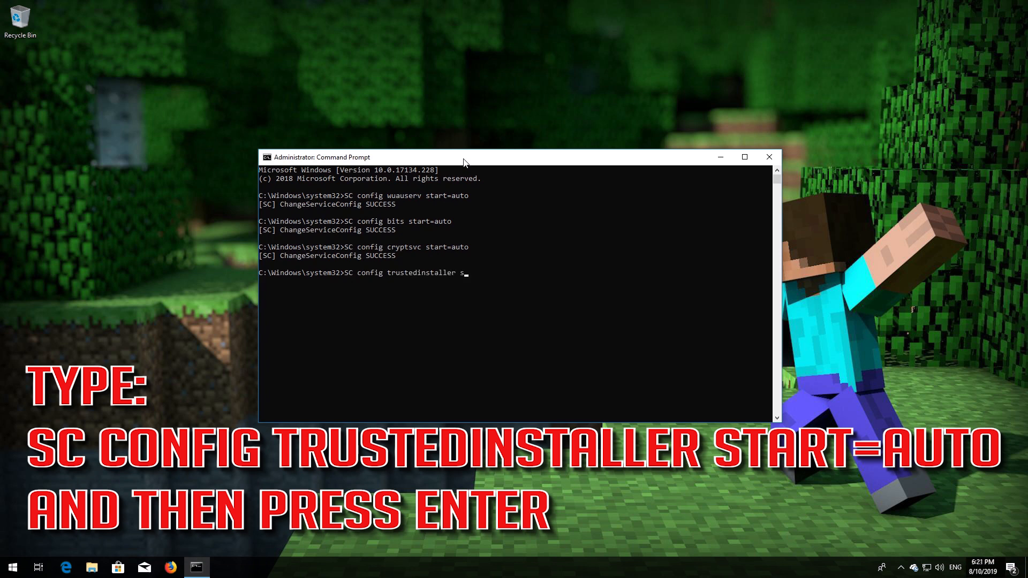
pyautogui.write('tart=')
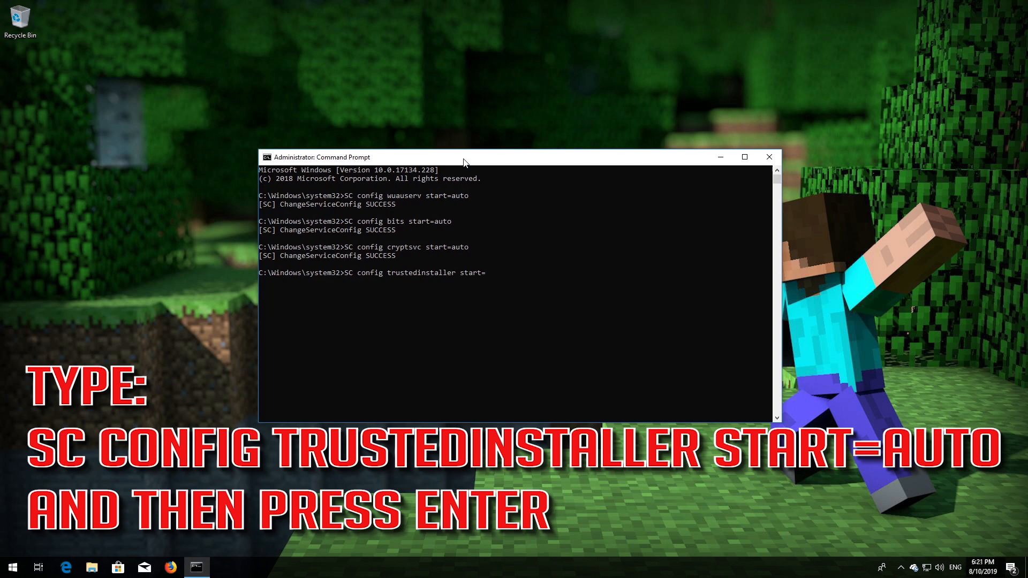
pyautogui.write('auto')
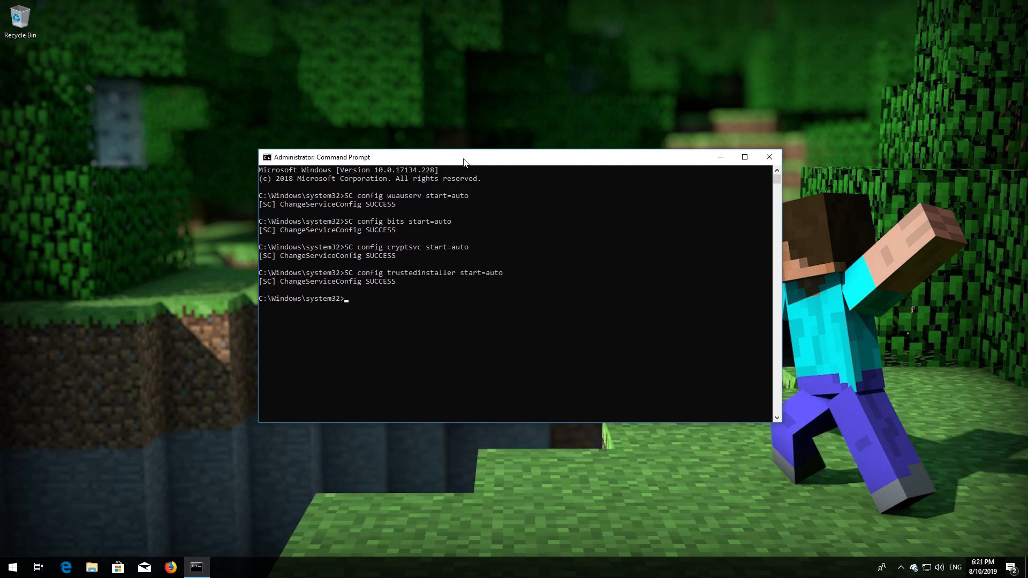
pyautogui.write('exit')
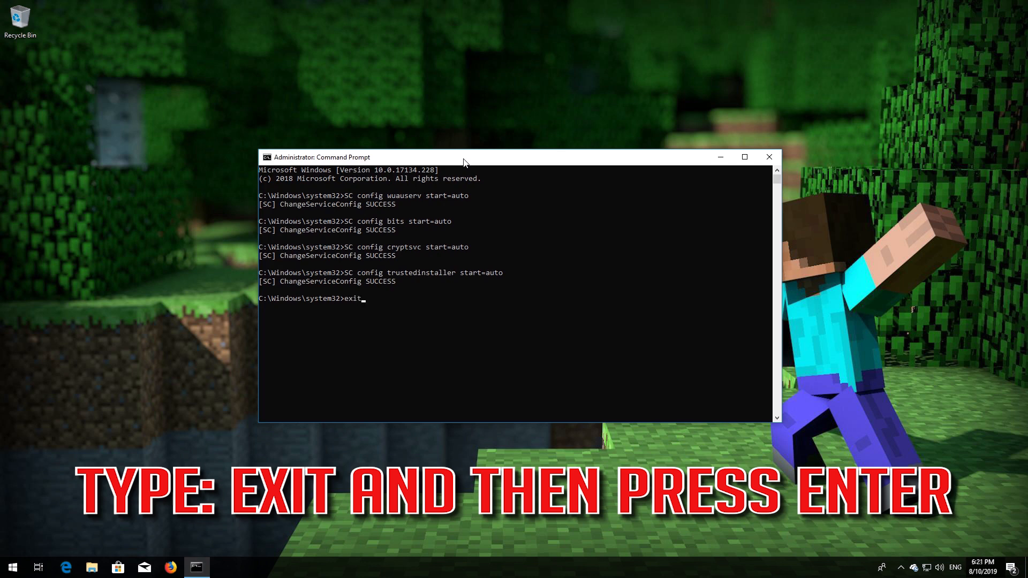